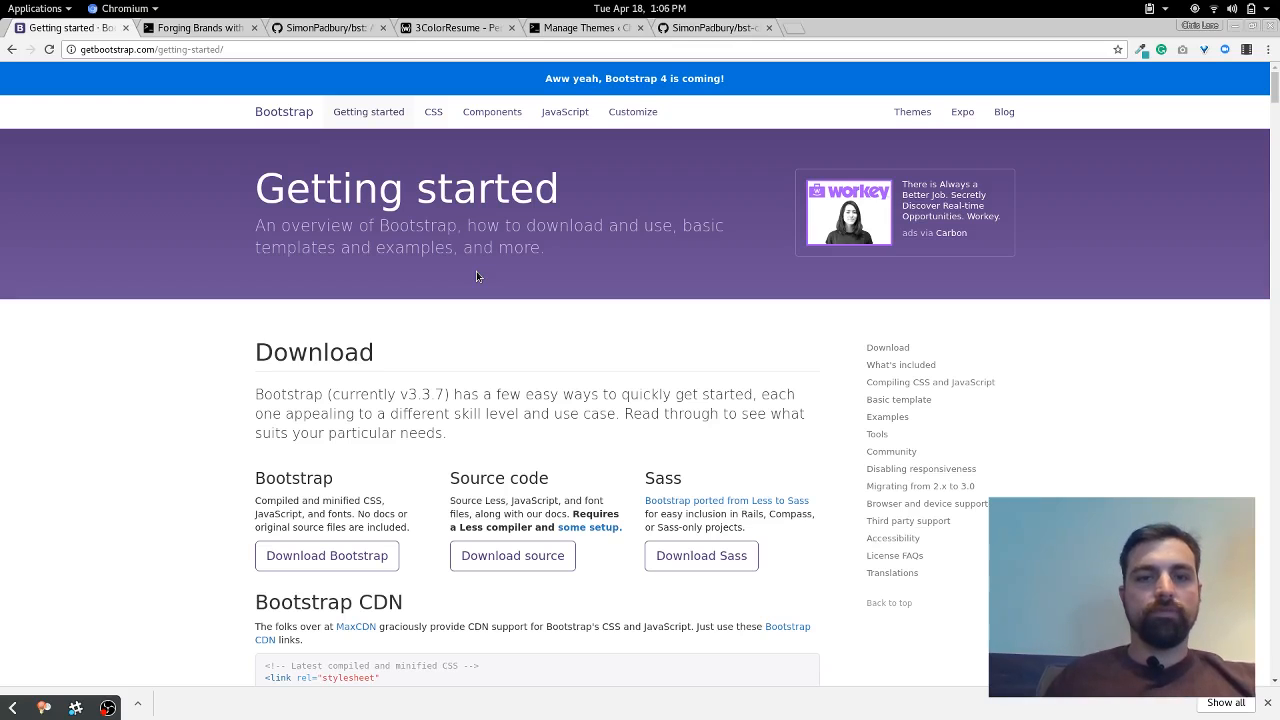
Browse the Bootstrap Getting started documentation down to its Examples section.
{"action": "left_click", "coordinate": [283, 111]}
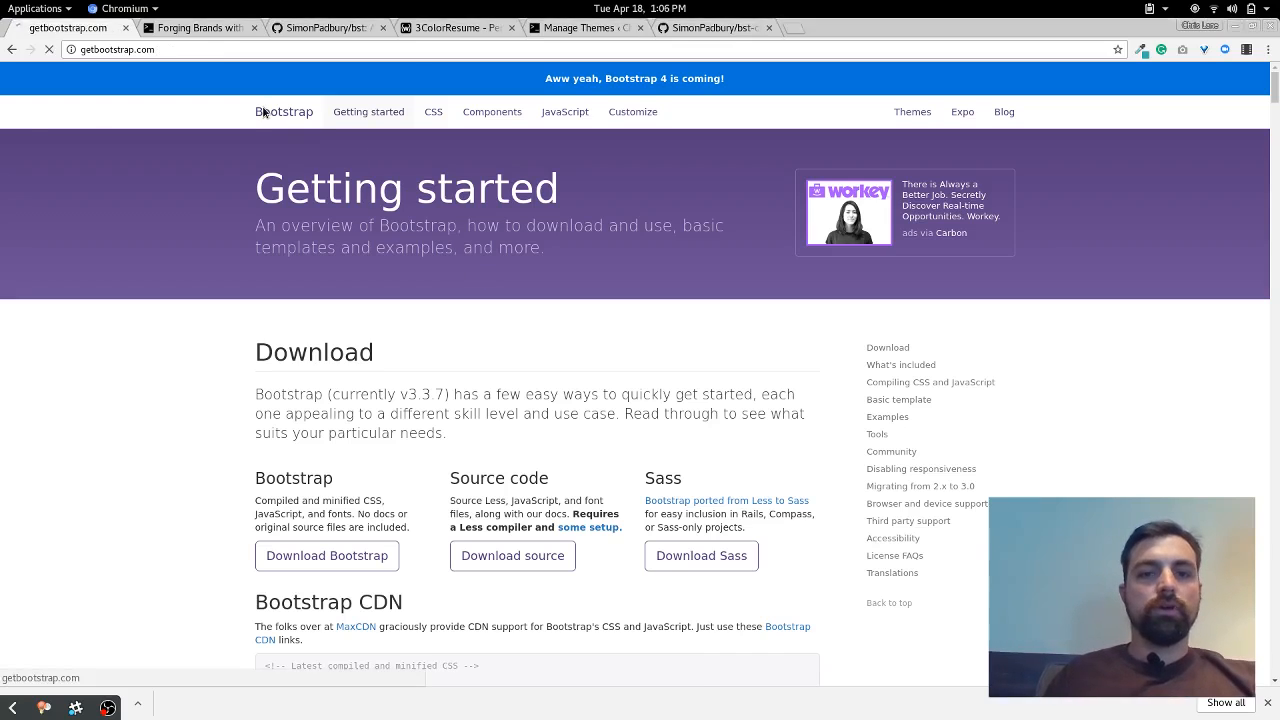
{"action": "left_click", "coordinate": [284, 111]}
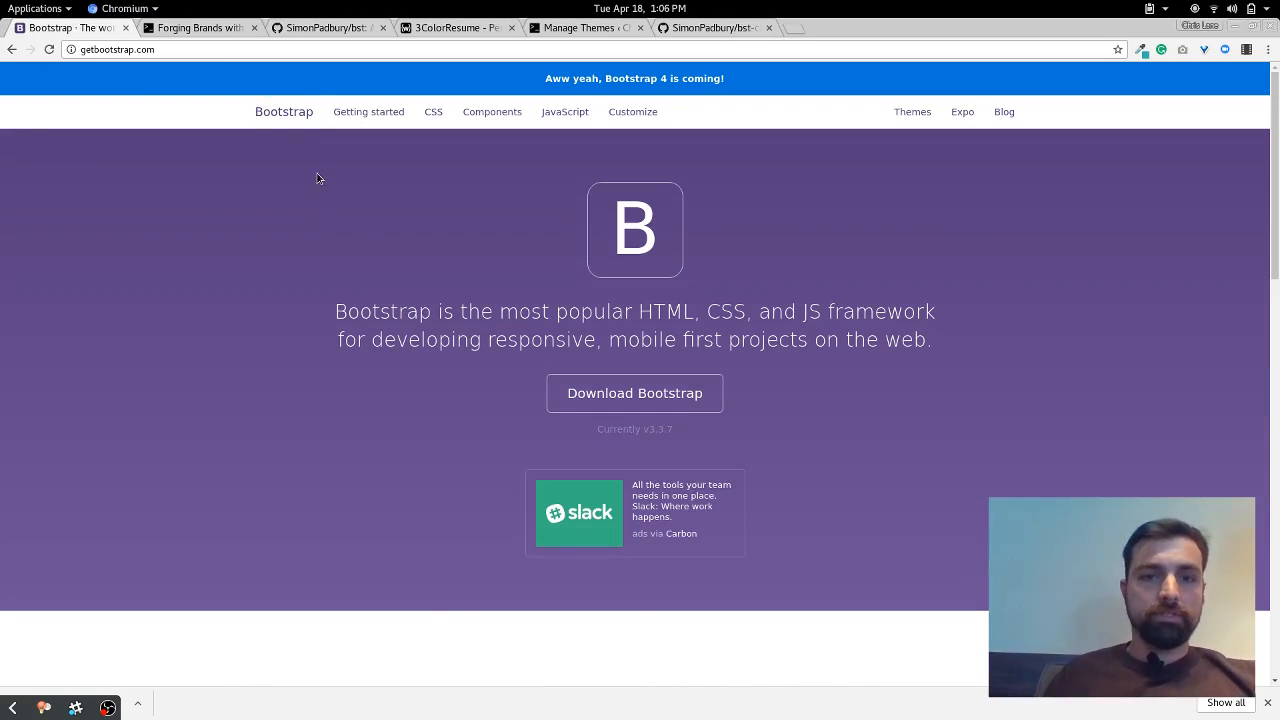
{"action": "scroll", "scroll_direction": "down", "scroll_amount": 3}
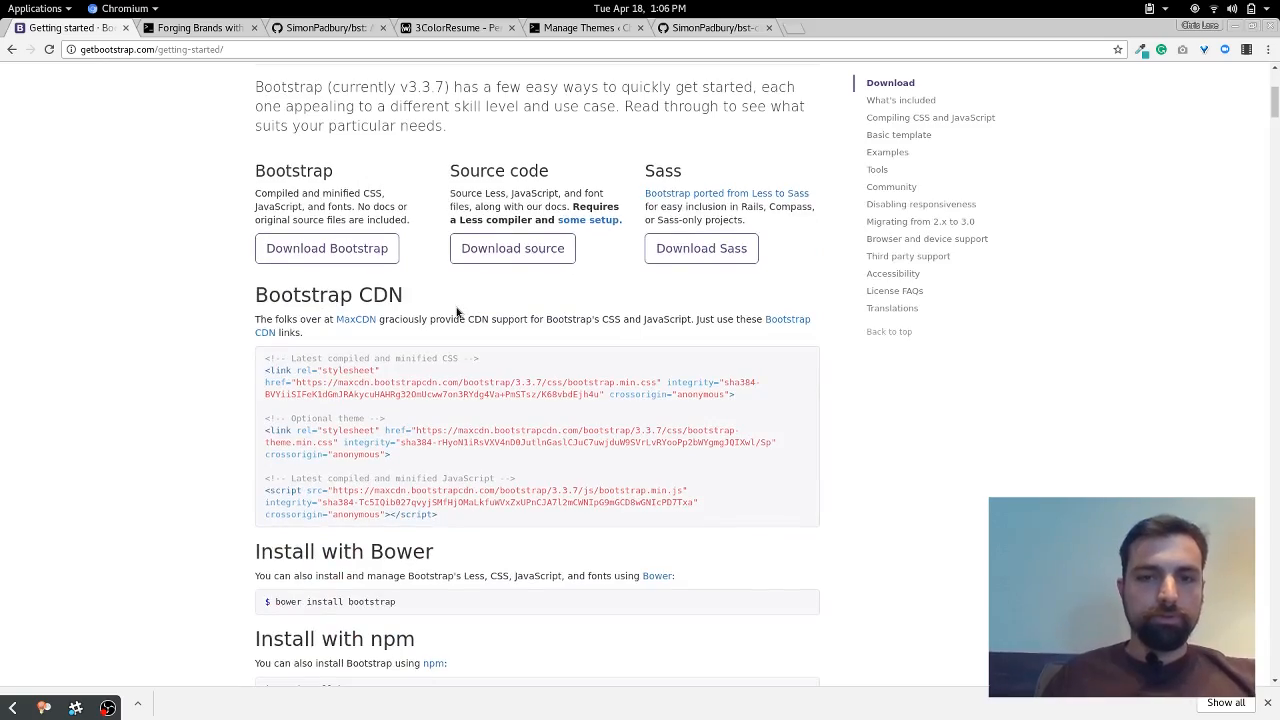
{"action": "scroll", "scroll_direction": "down", "scroll_amount": 3}
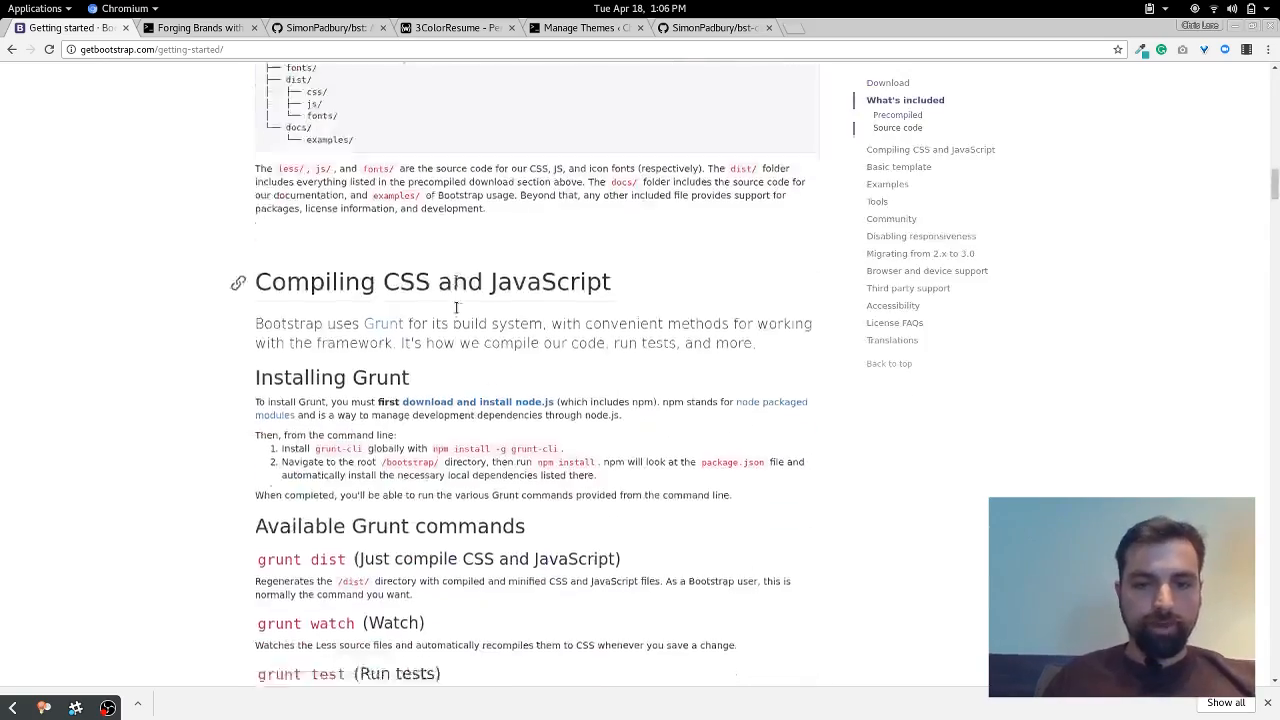
{"action": "scroll", "scroll_direction": "down", "scroll_amount": 3}
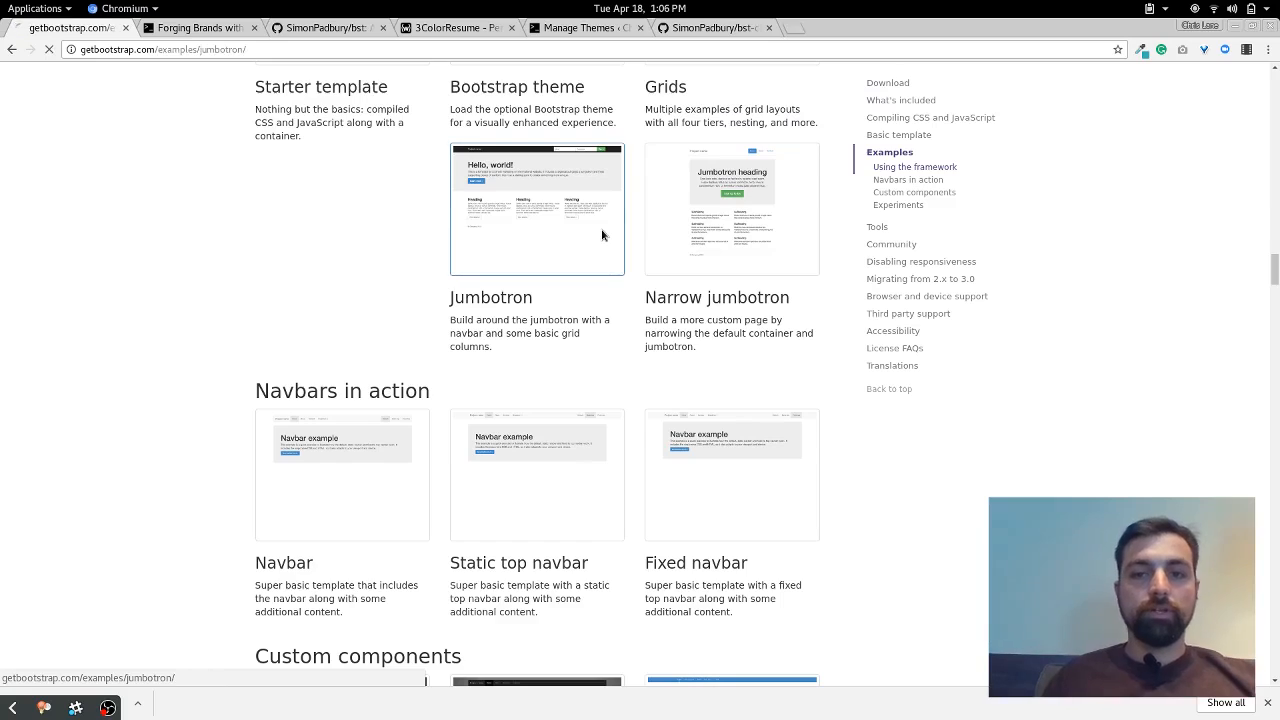
Preview the Jumbotron and Narrow jumbotron example templates, returning to the documentation after each.
{"action": "left_click", "coordinate": [537, 208]}
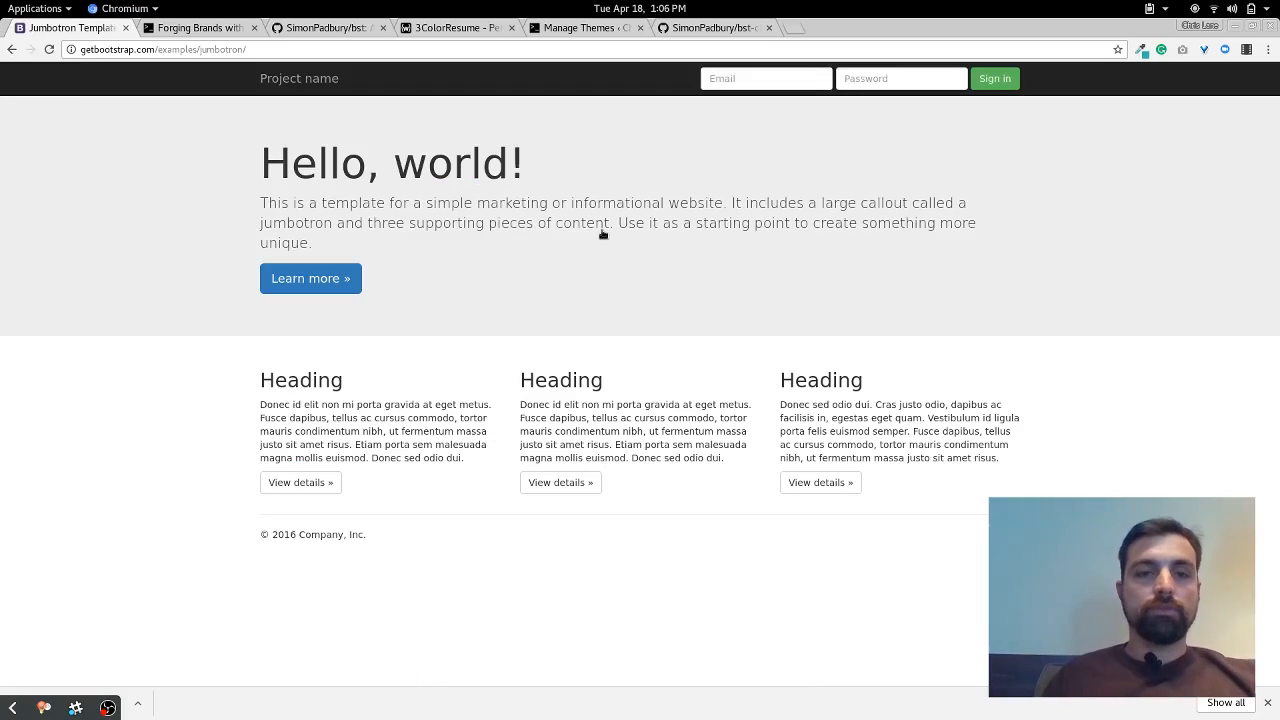
{"action": "mouse_move", "coordinate": [559, 121]}
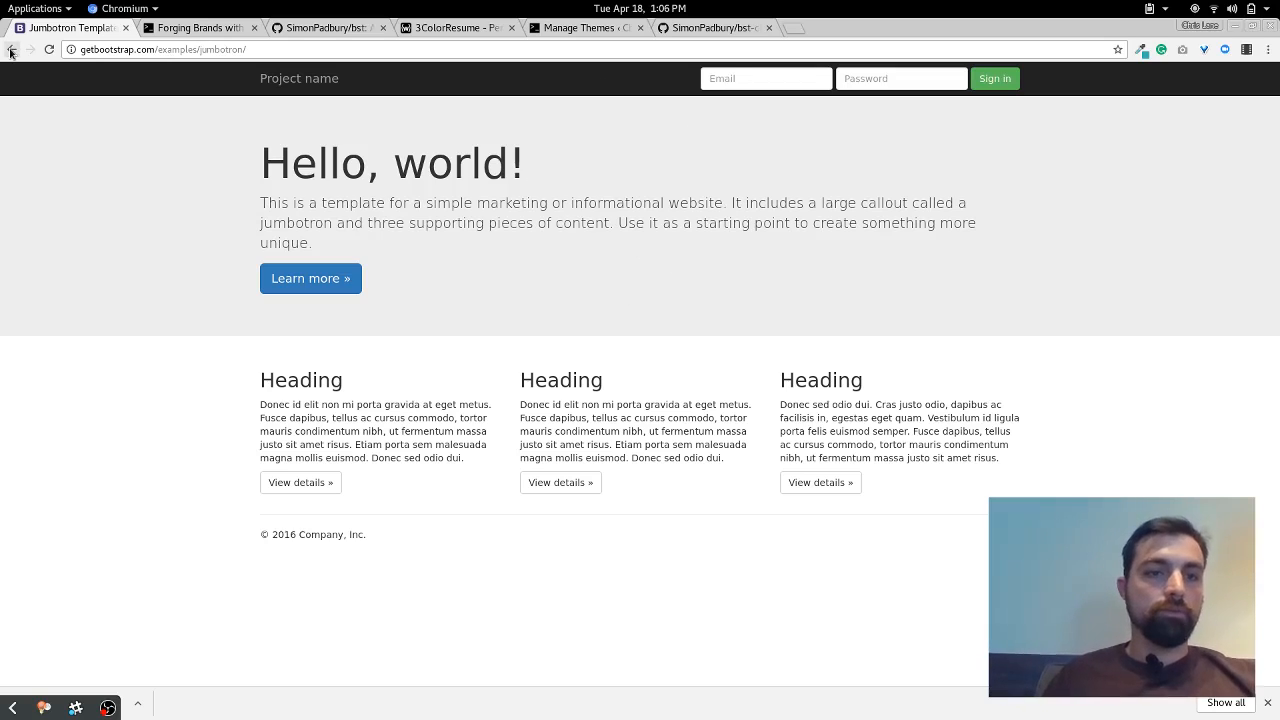
{"action": "left_click", "coordinate": [11, 50]}
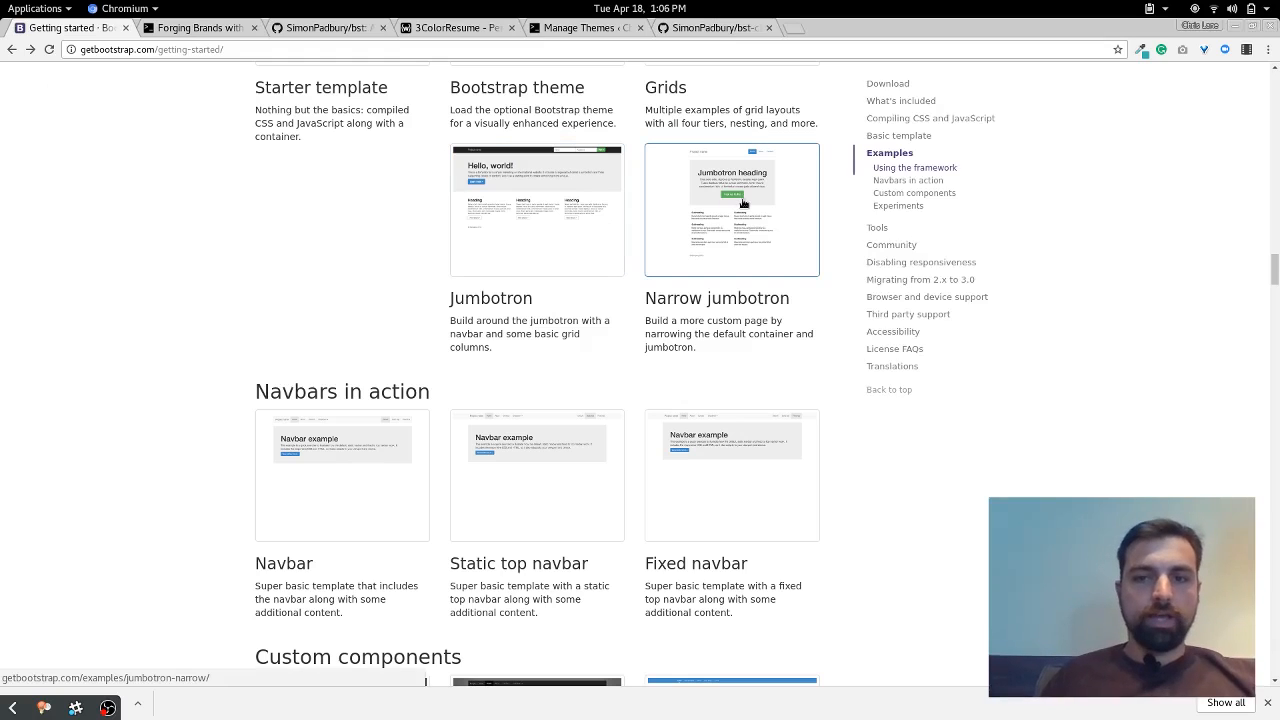
{"action": "left_click", "coordinate": [732, 209]}
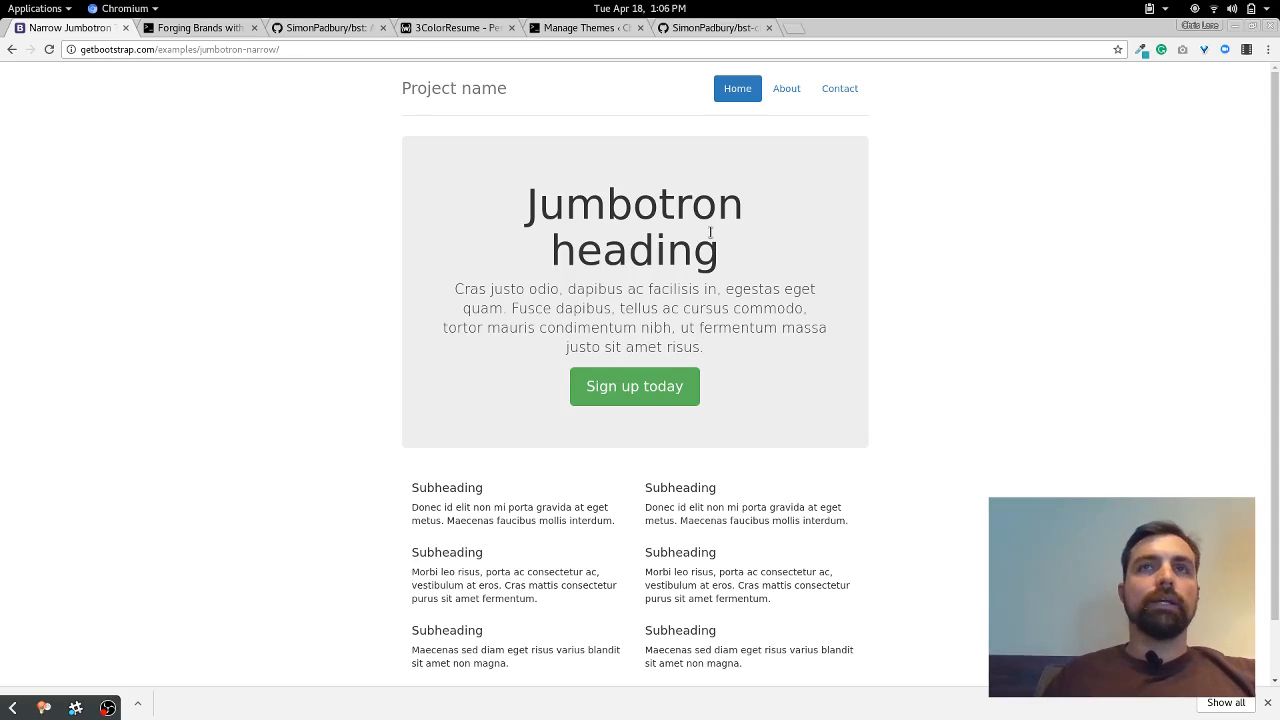
{"action": "mouse_move", "coordinate": [508, 108]}
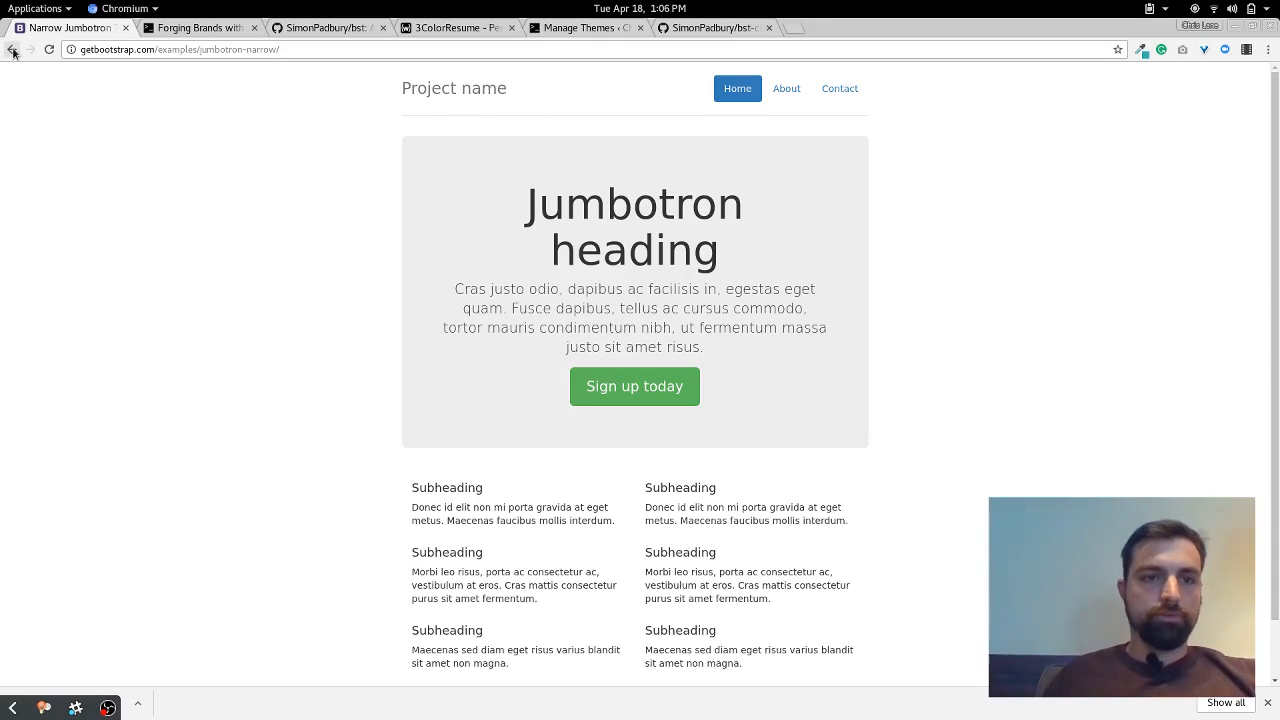
{"action": "left_click", "coordinate": [11, 50]}
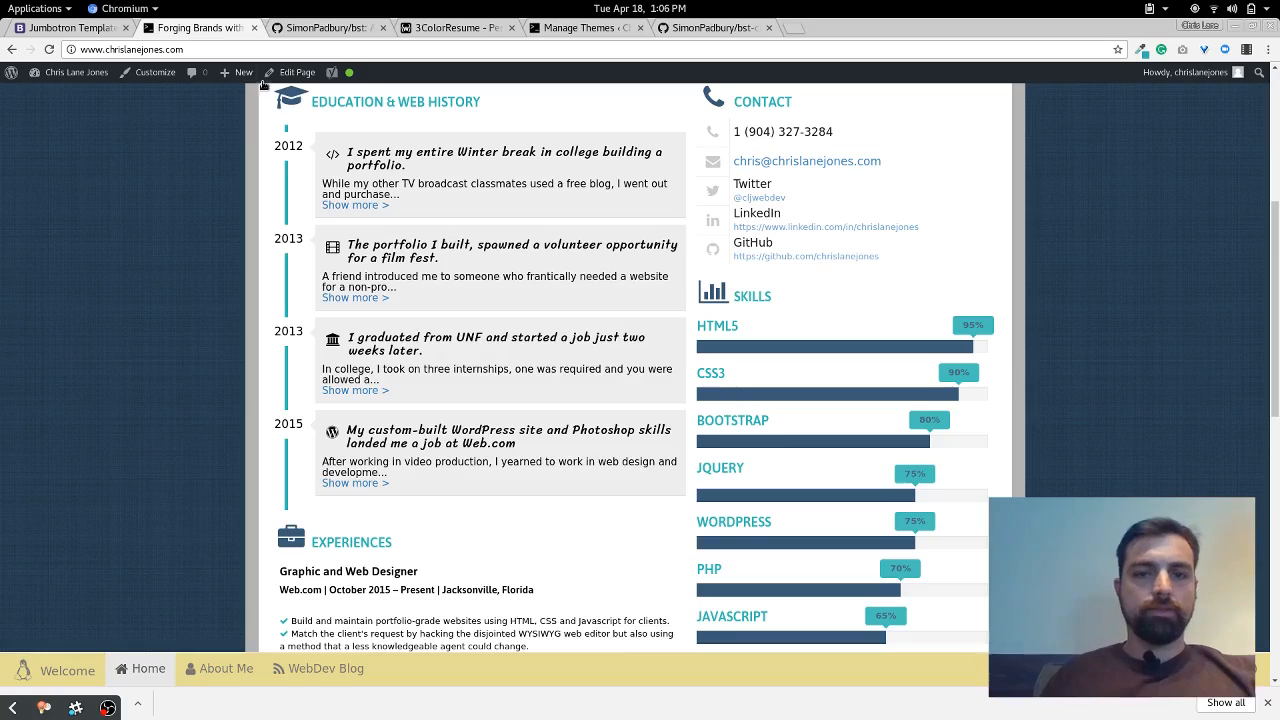
Scroll through the chrislanejones.com resume sections and return to the top.
{"action": "scroll", "scroll_direction": "up", "scroll_amount": 3}
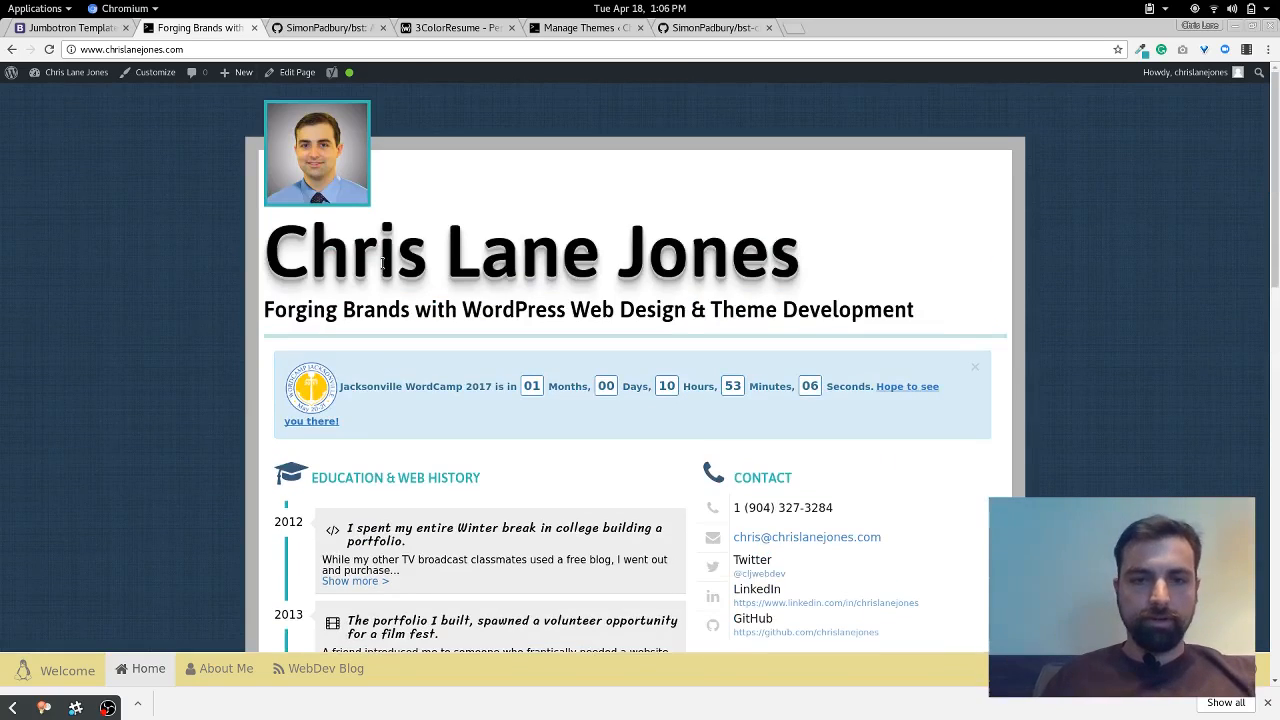
{"action": "scroll", "scroll_direction": "down", "scroll_amount": 3}
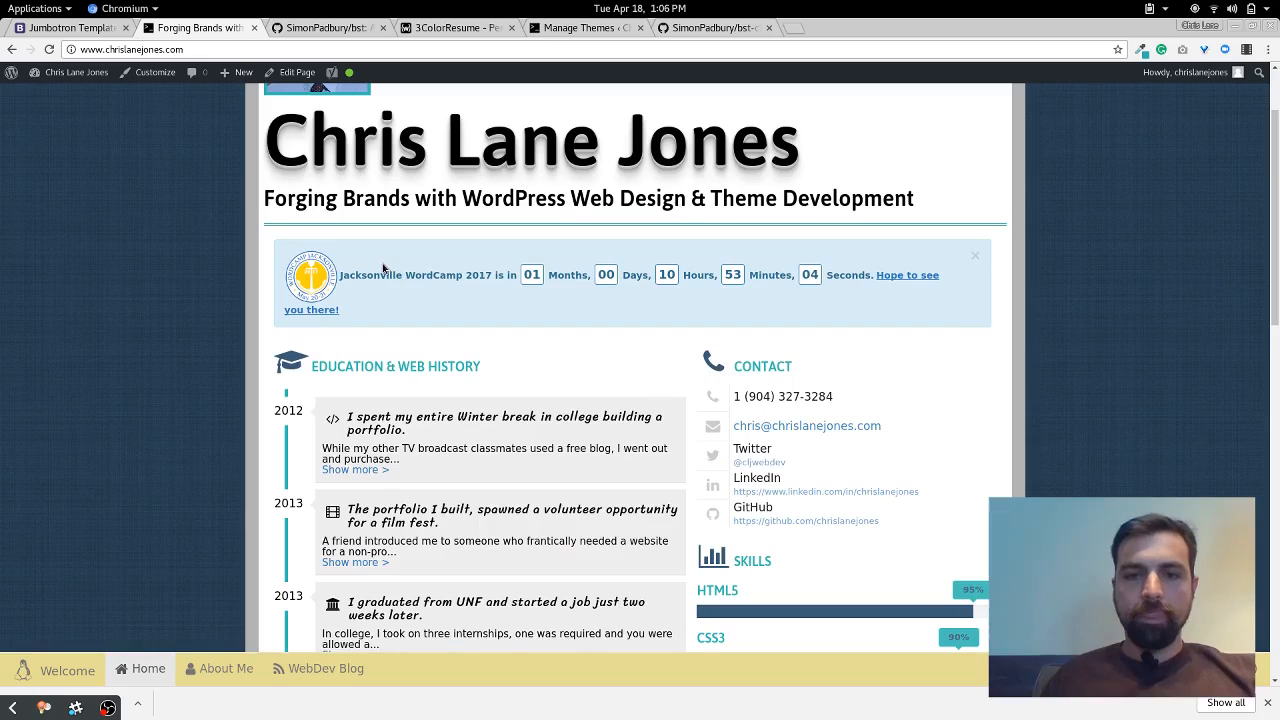
{"action": "scroll", "scroll_direction": "up", "scroll_amount": 3}
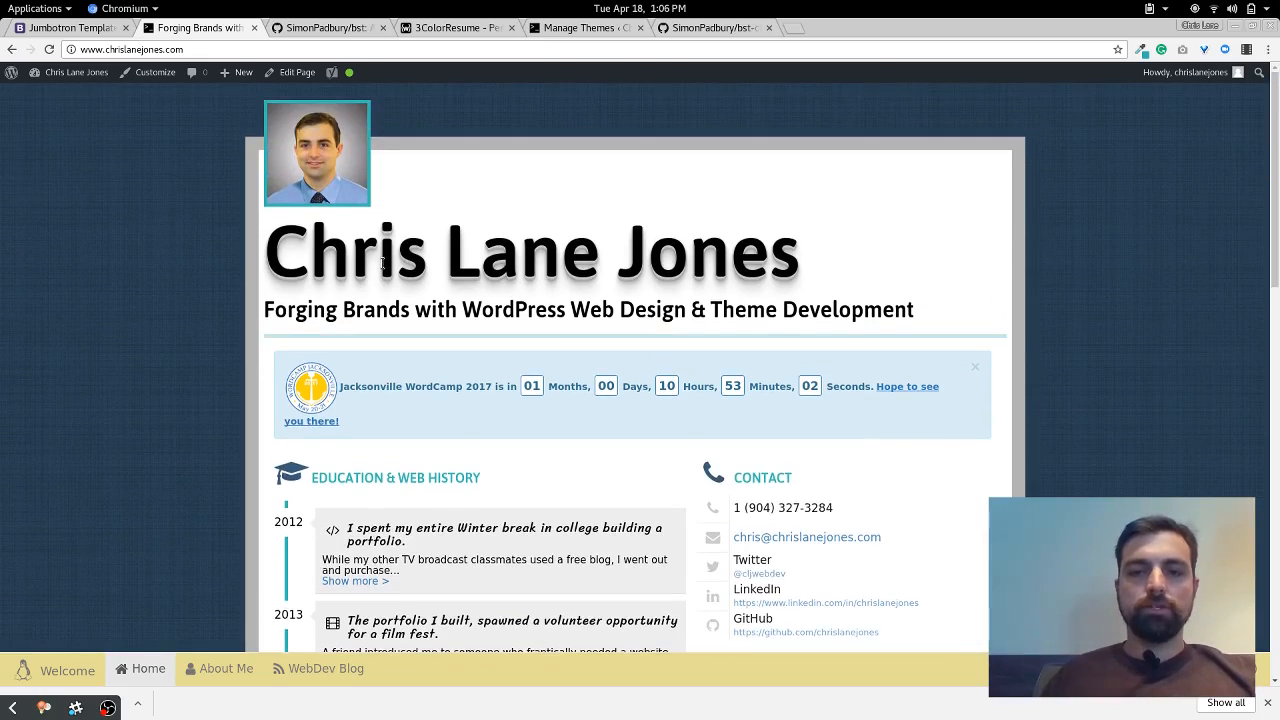
{"action": "scroll", "scroll_direction": "down", "scroll_amount": 3}
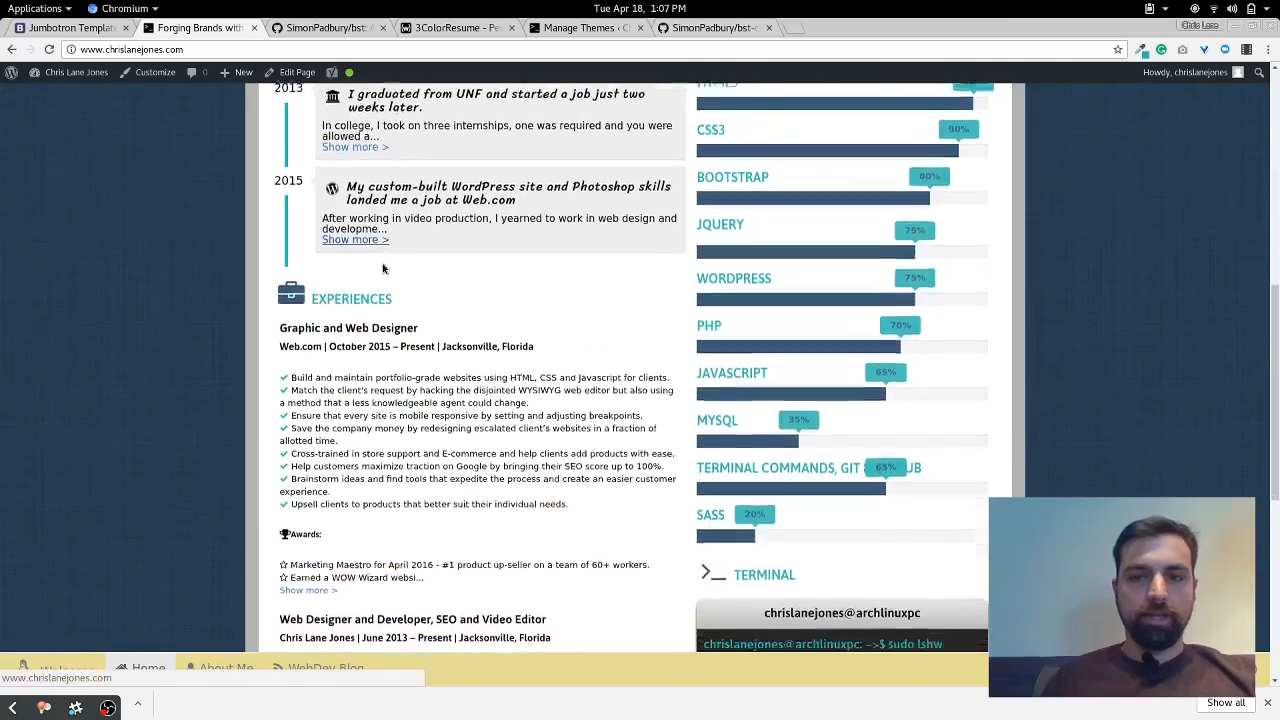
{"action": "scroll", "scroll_direction": "up", "scroll_amount": 3}
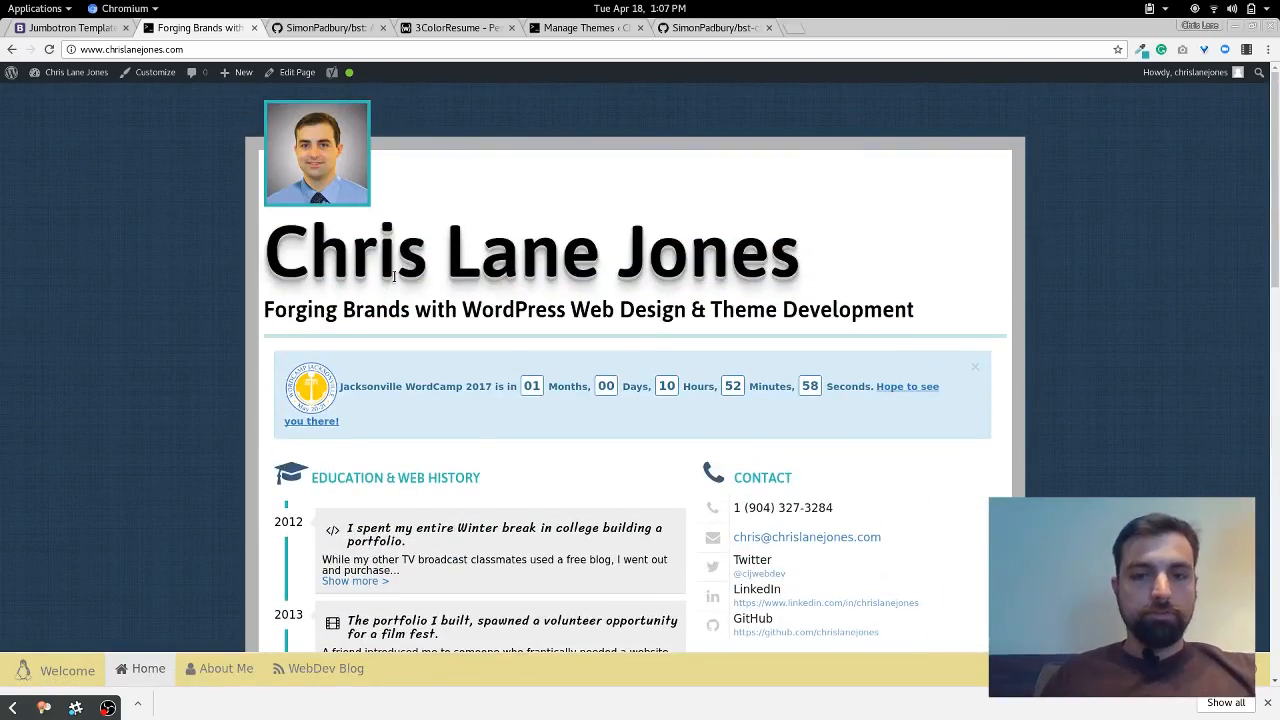
{"action": "mouse_move", "coordinate": [248, 213]}
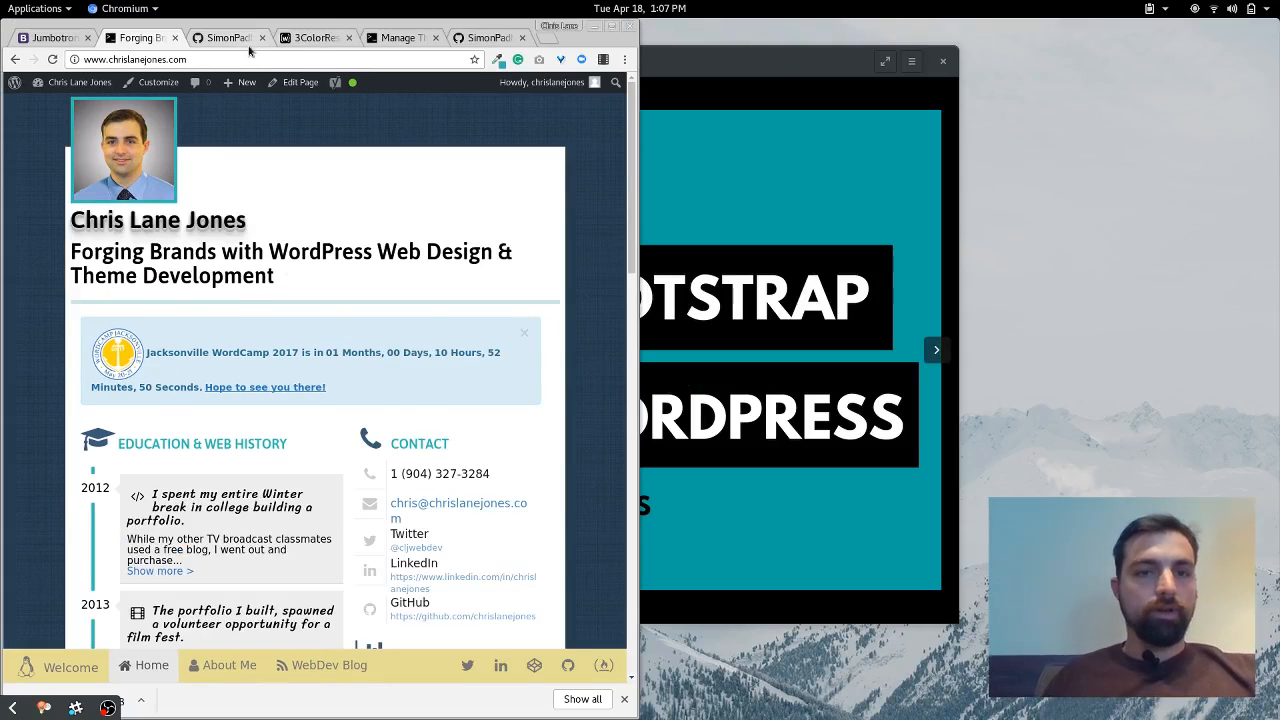
Glance at the bst repository tab, then scroll the resume site to compare sections.
{"action": "left_click", "coordinate": [230, 37]}
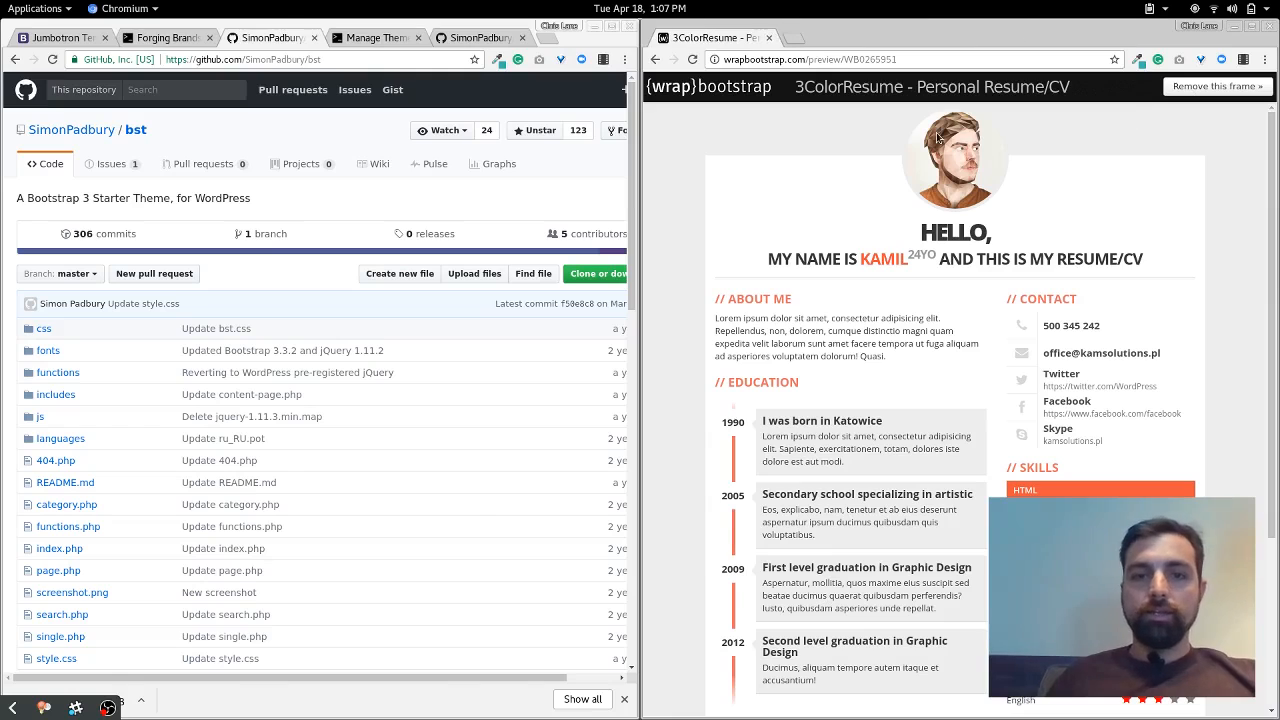
{"action": "left_click", "coordinate": [168, 37]}
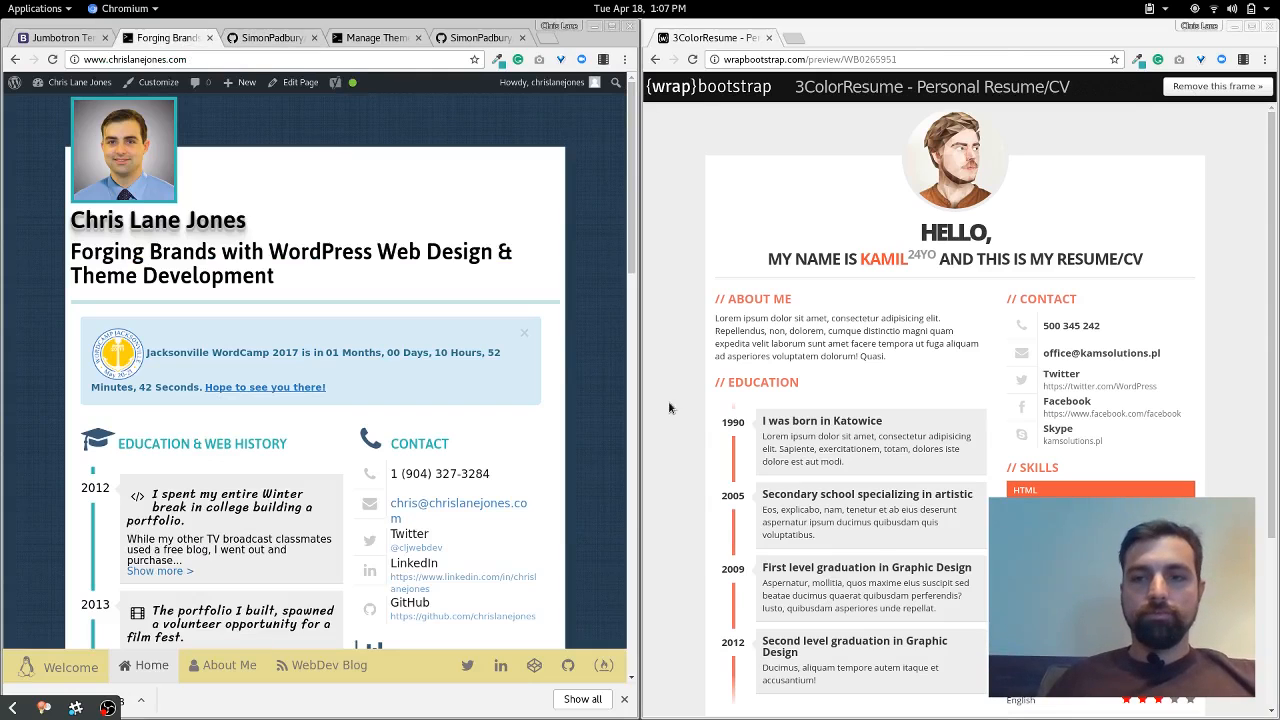
{"action": "mouse_move", "coordinate": [793, 163]}
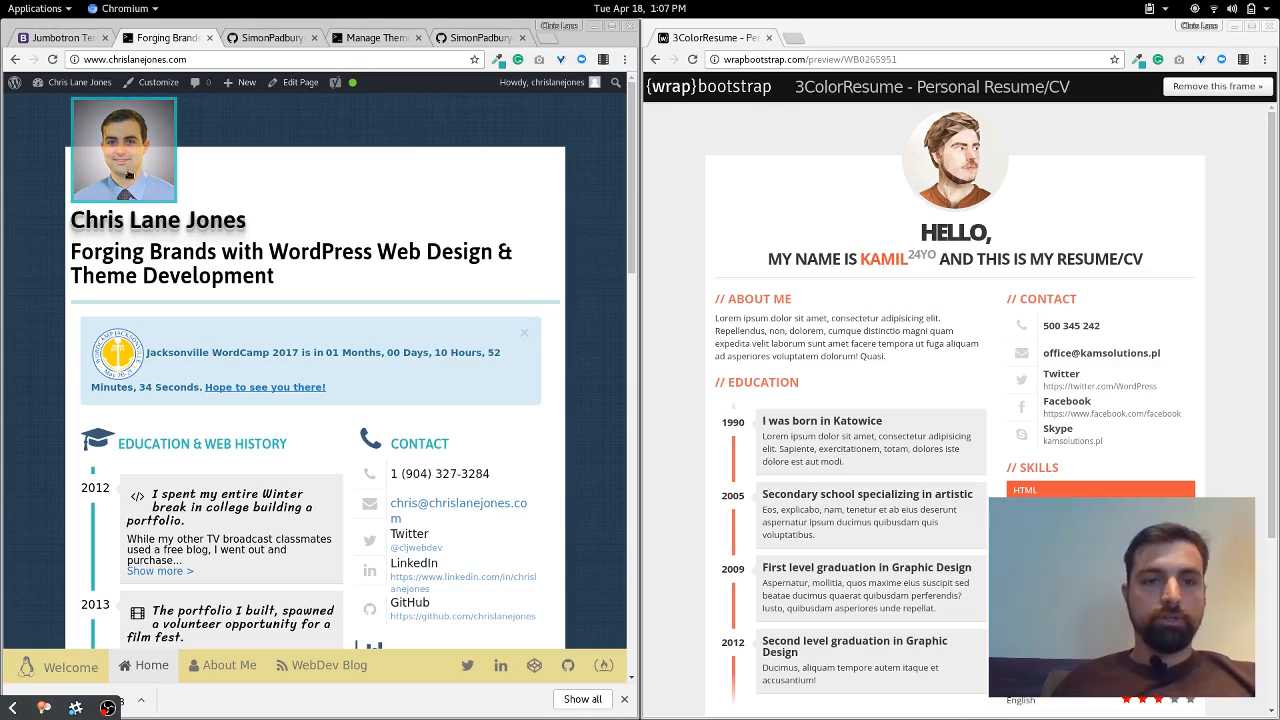
{"action": "scroll", "scroll_direction": "down", "scroll_amount": 3}
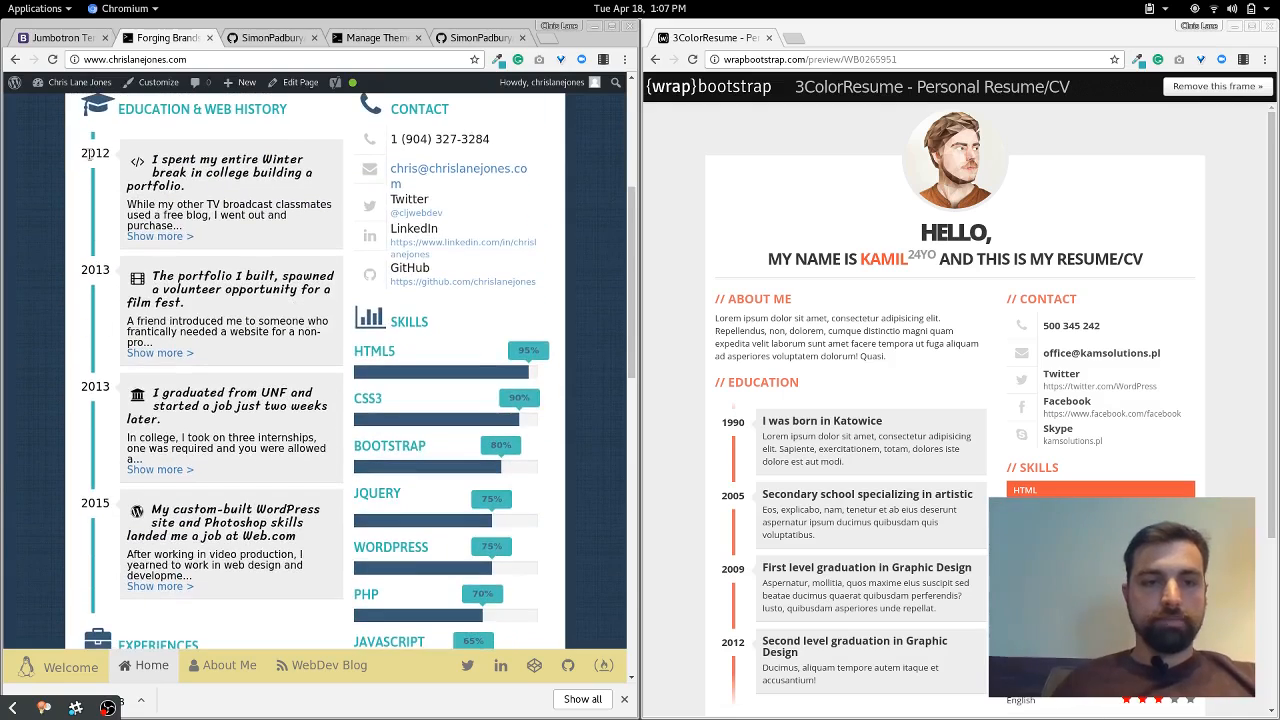
{"action": "mouse_move", "coordinate": [818, 308]}
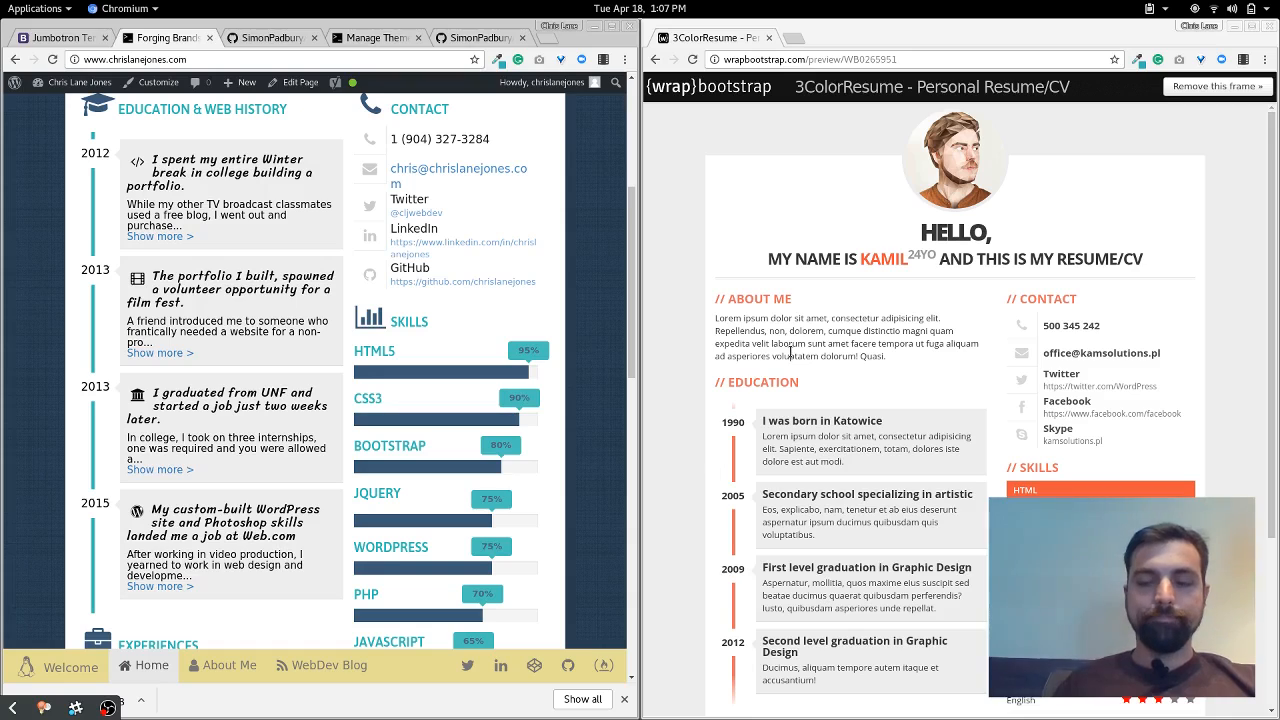
{"action": "scroll", "scroll_direction": "down", "scroll_amount": 3}
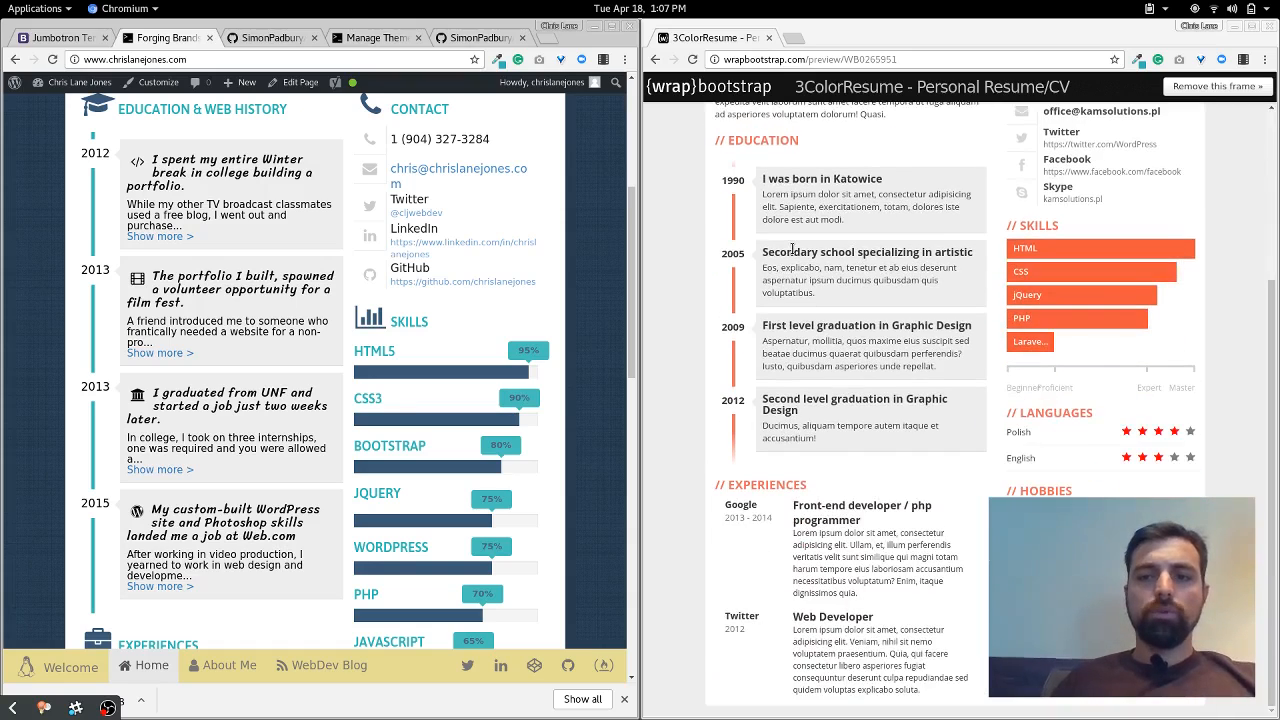
{"action": "scroll", "scroll_direction": "up", "scroll_amount": 3}
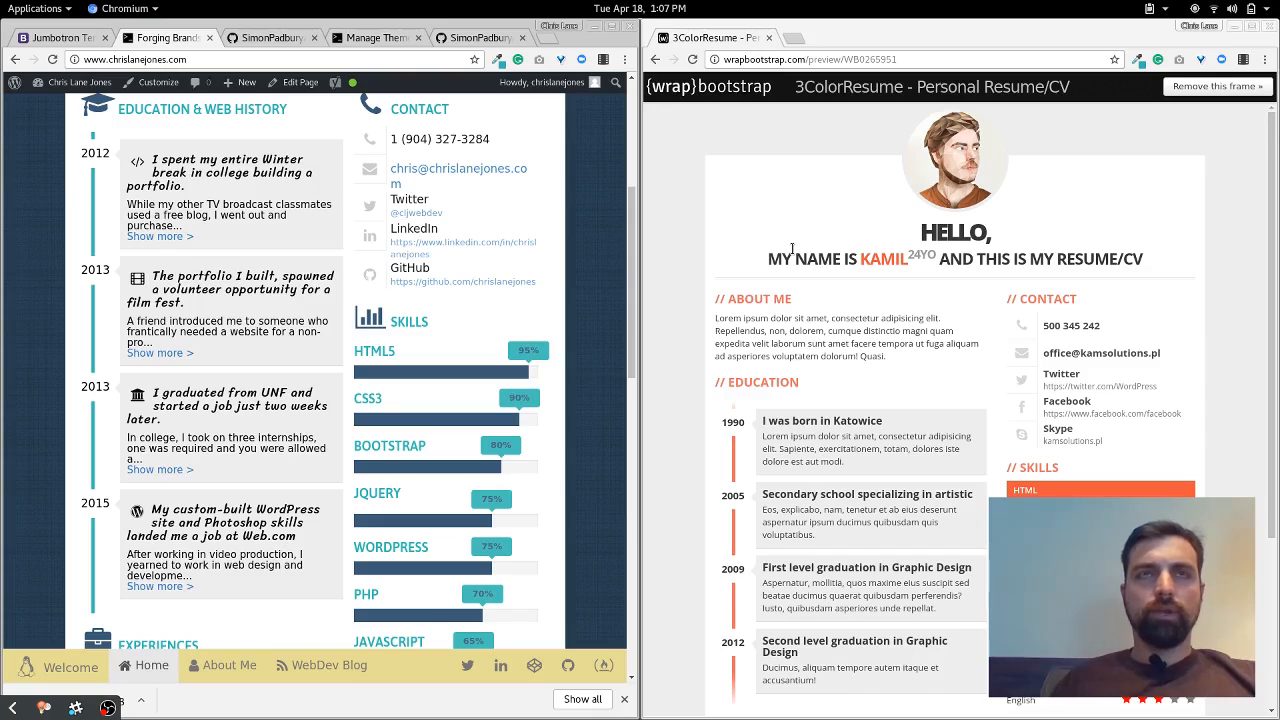
{"action": "mouse_move", "coordinate": [795, 196]}
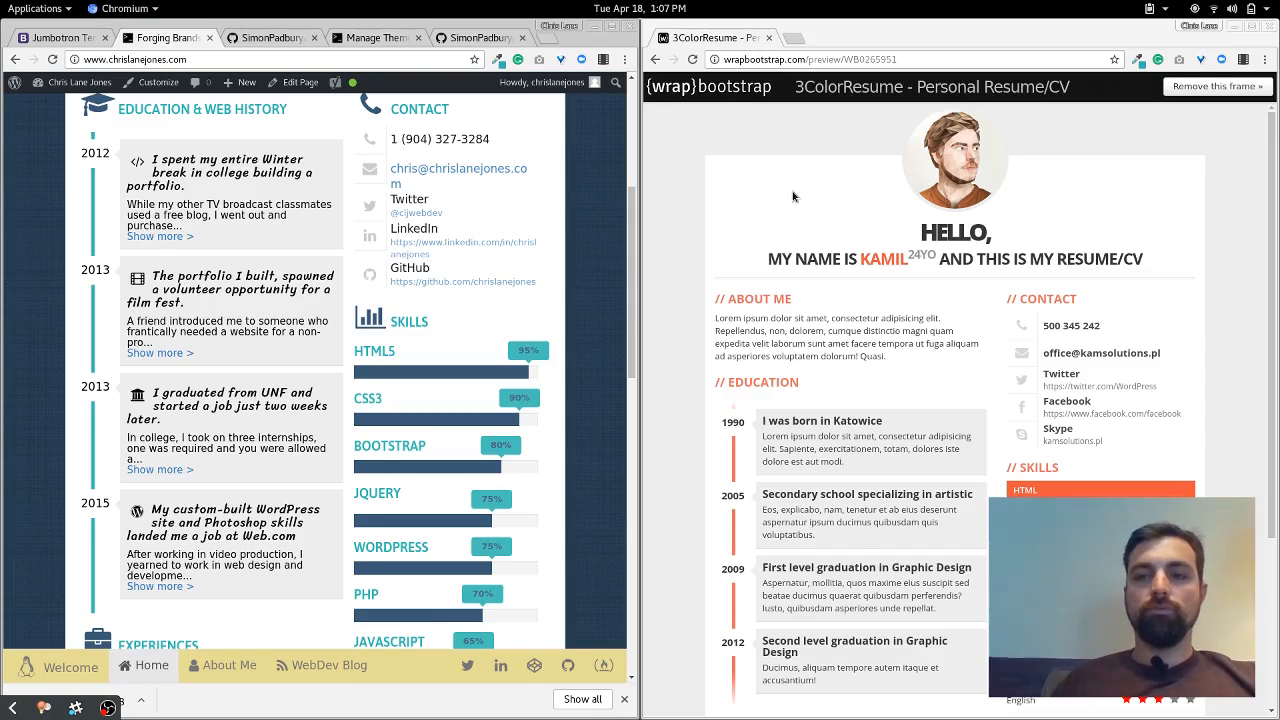
{"action": "scroll", "scroll_direction": "up", "scroll_amount": 3}
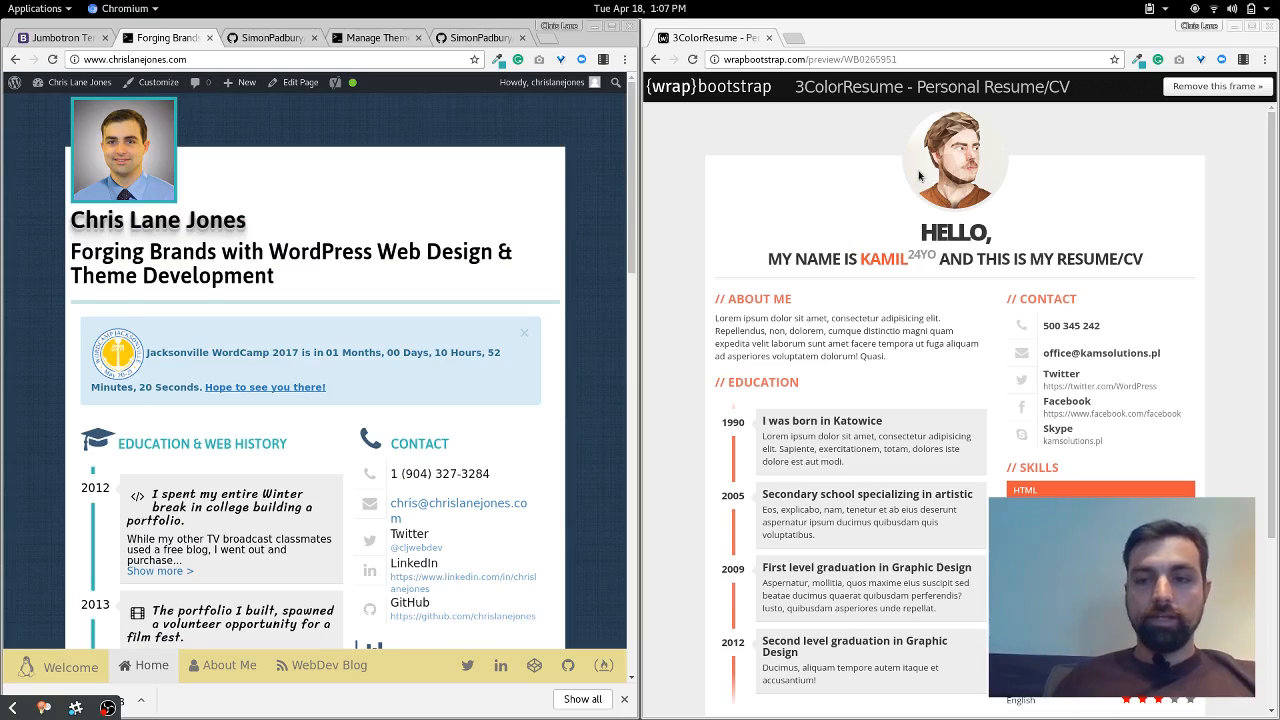
{"action": "mouse_move", "coordinate": [892, 212]}
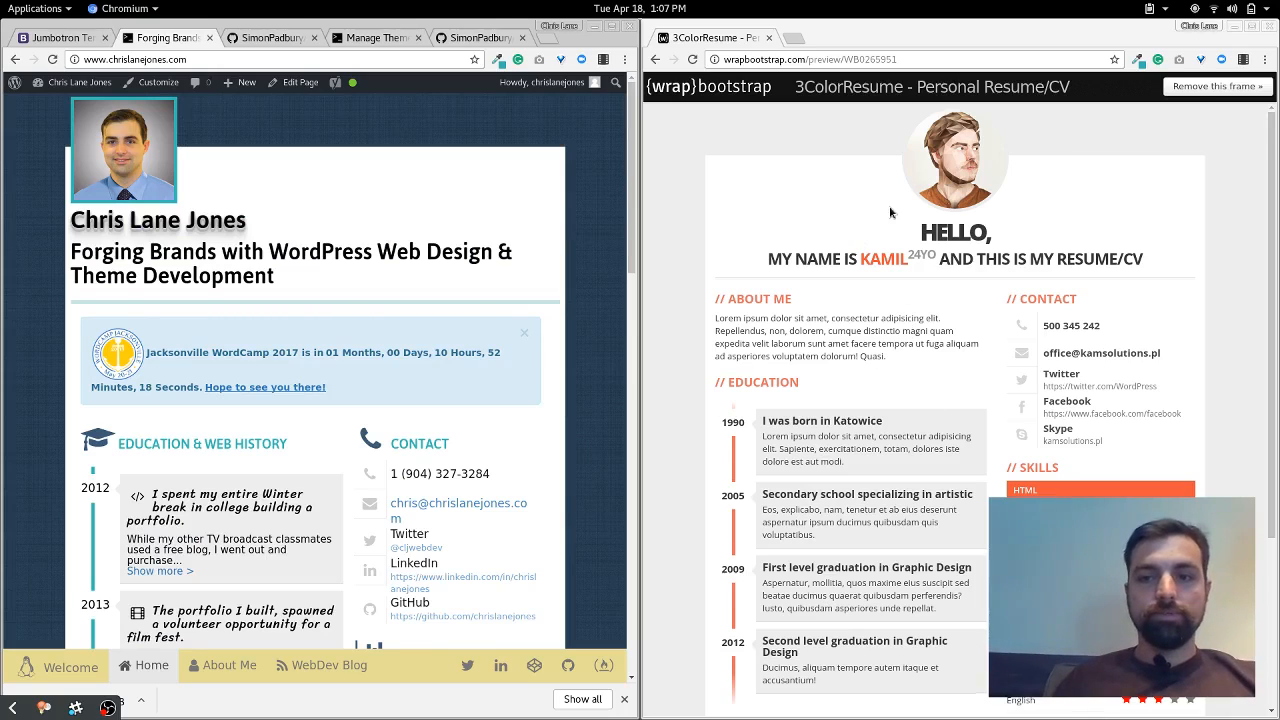
Scroll further through both résumé layouts and open the About Me page.
{"action": "scroll", "scroll_direction": "down", "scroll_amount": 3}
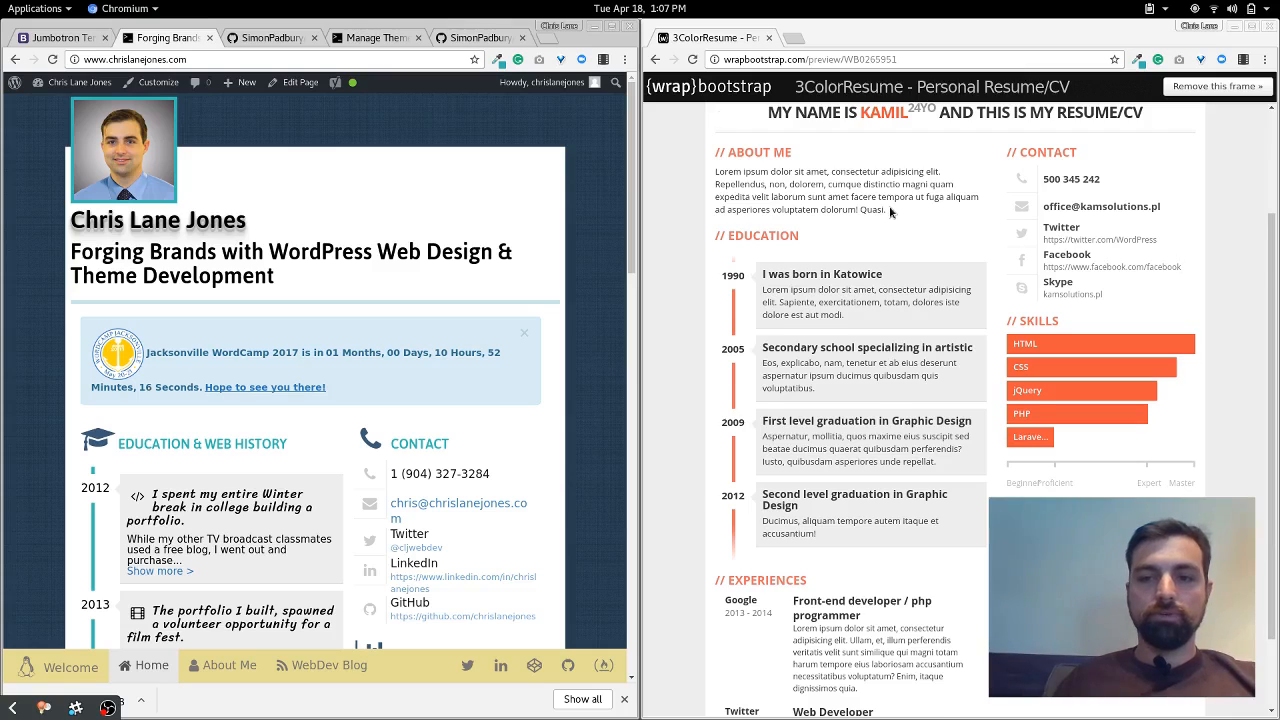
{"action": "scroll", "scroll_direction": "down", "scroll_amount": 3}
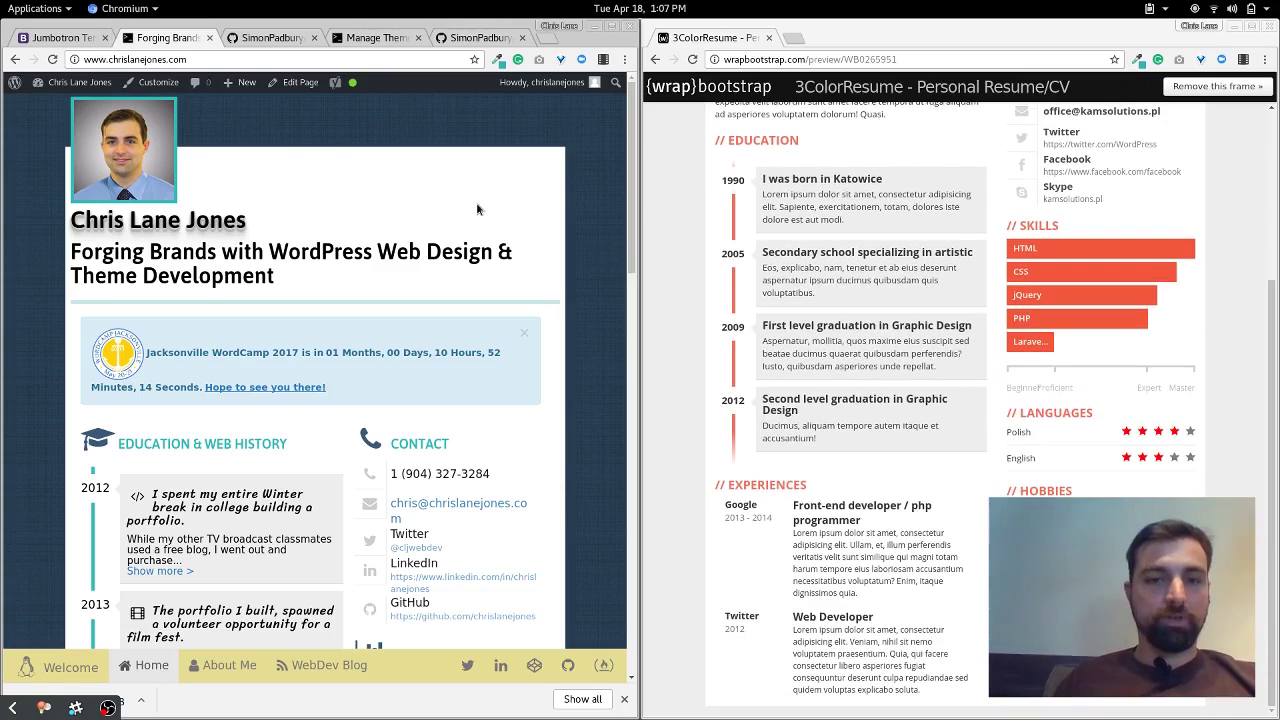
{"action": "scroll", "scroll_direction": "down", "scroll_amount": 3}
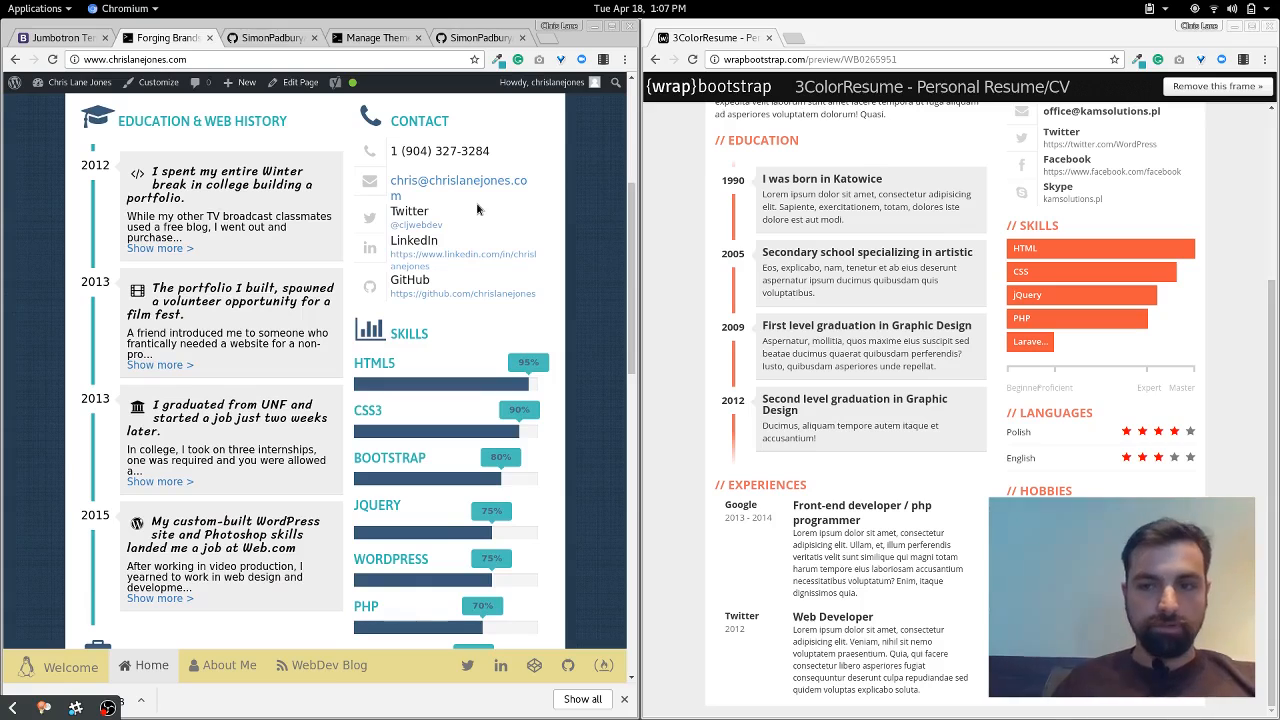
{"action": "scroll", "scroll_direction": "down", "scroll_amount": 3}
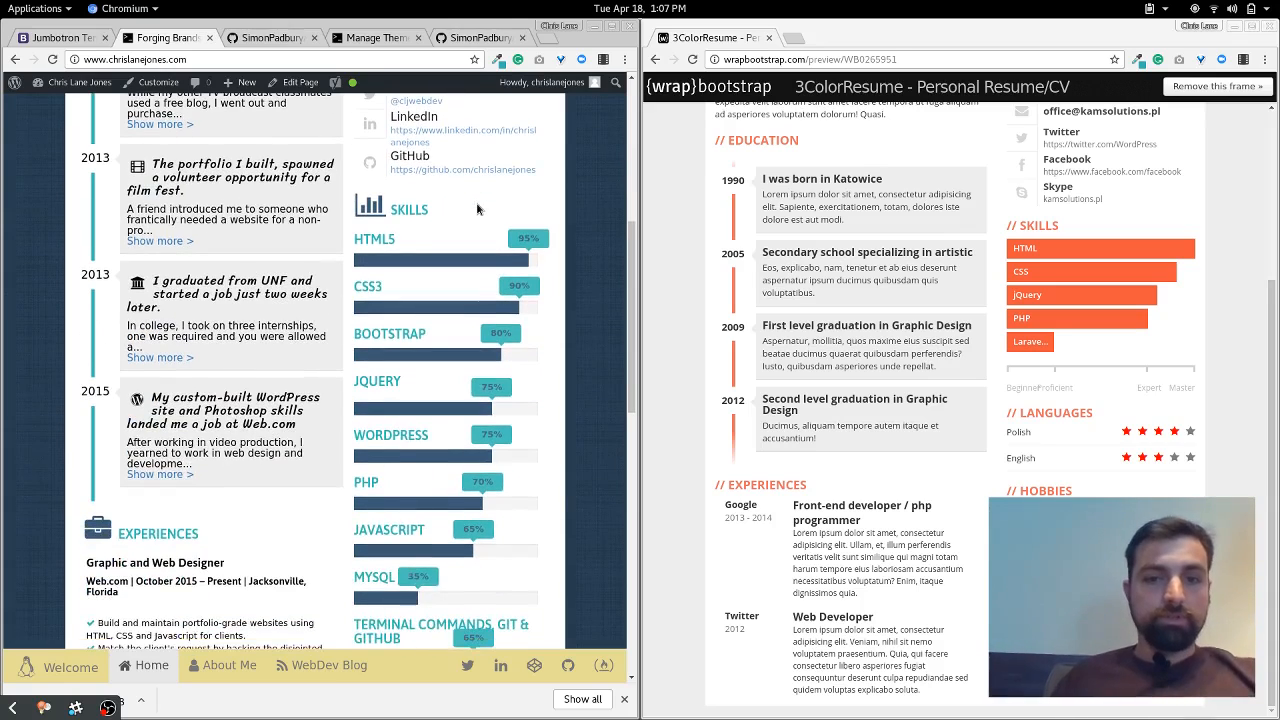
{"action": "scroll", "scroll_direction": "up", "scroll_amount": 3}
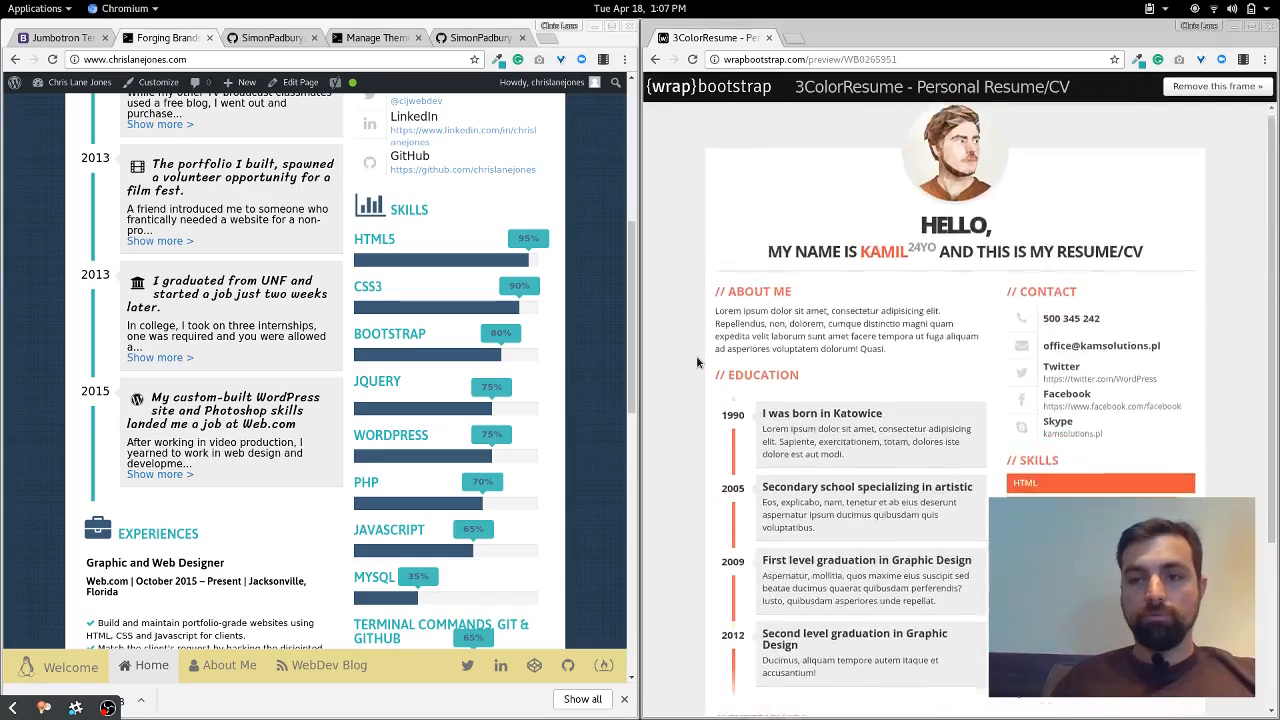
{"action": "scroll", "scroll_direction": "down", "scroll_amount": 3}
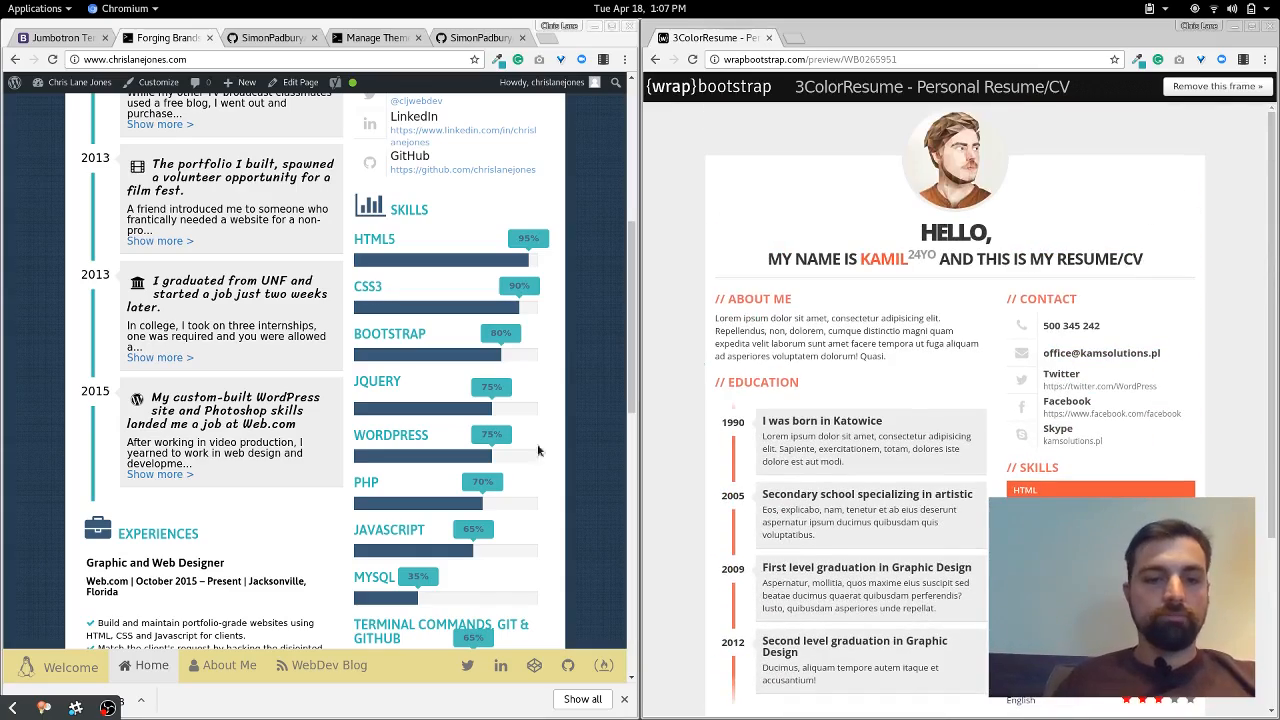
{"action": "left_click", "coordinate": [228, 665]}
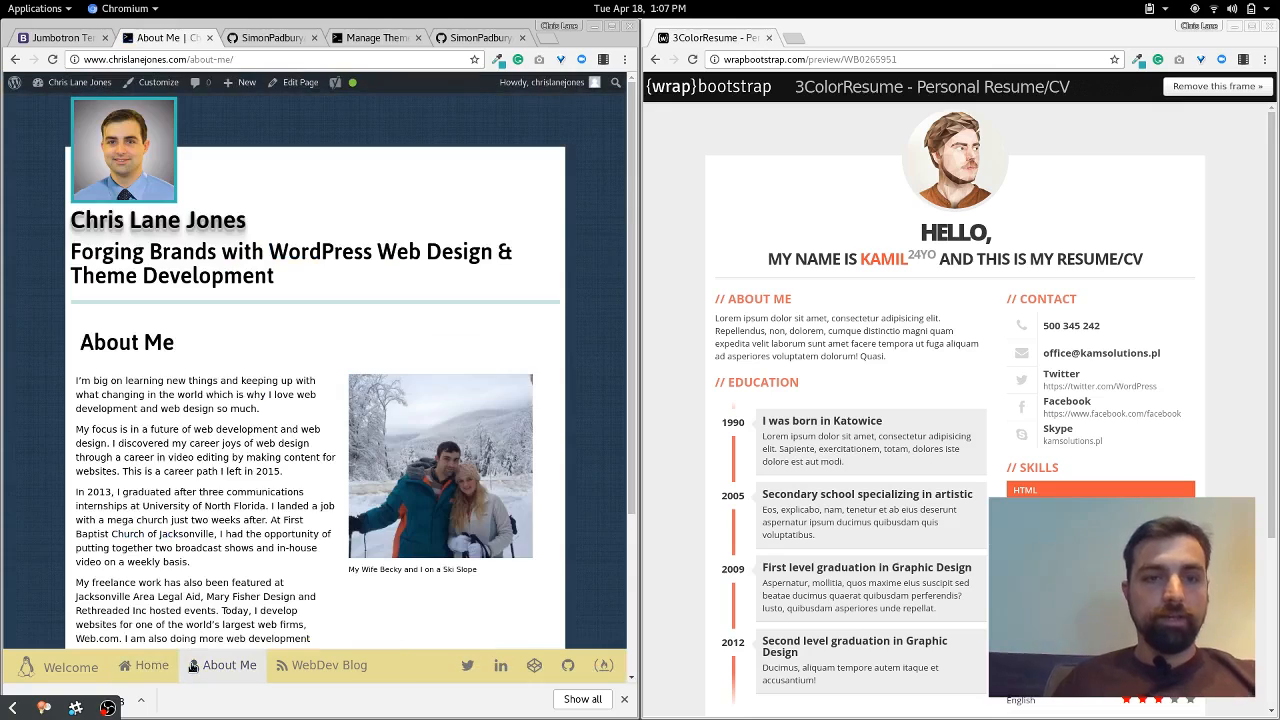
Scroll the About Me page, then open and scroll the WebDev Blog page.
{"action": "scroll", "scroll_direction": "down", "scroll_amount": 3}
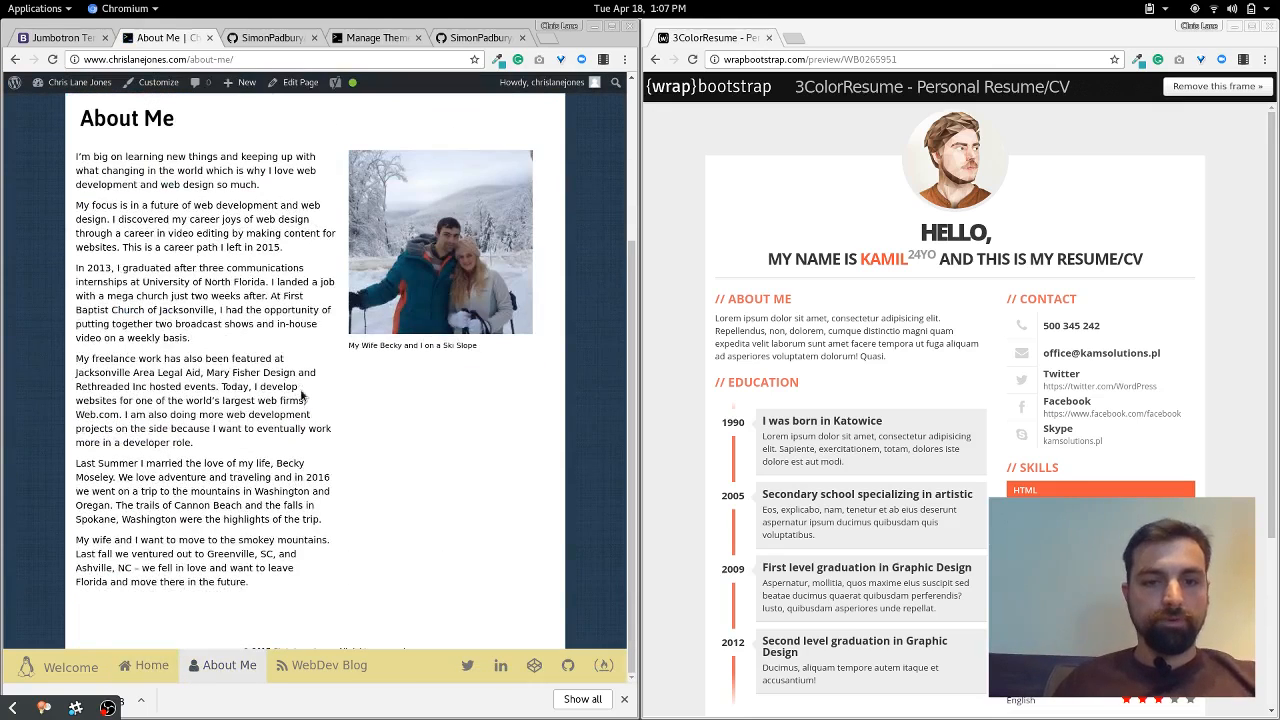
{"action": "mouse_move", "coordinate": [328, 665]}
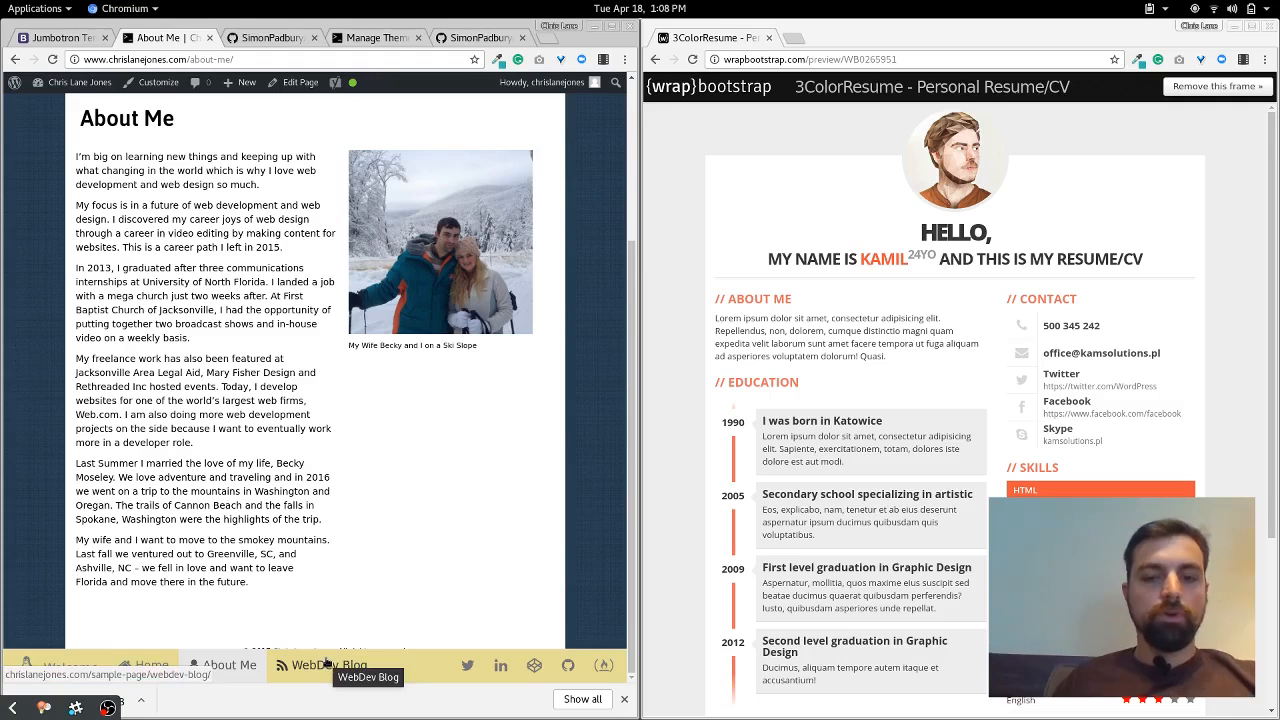
{"action": "left_click", "coordinate": [329, 665]}
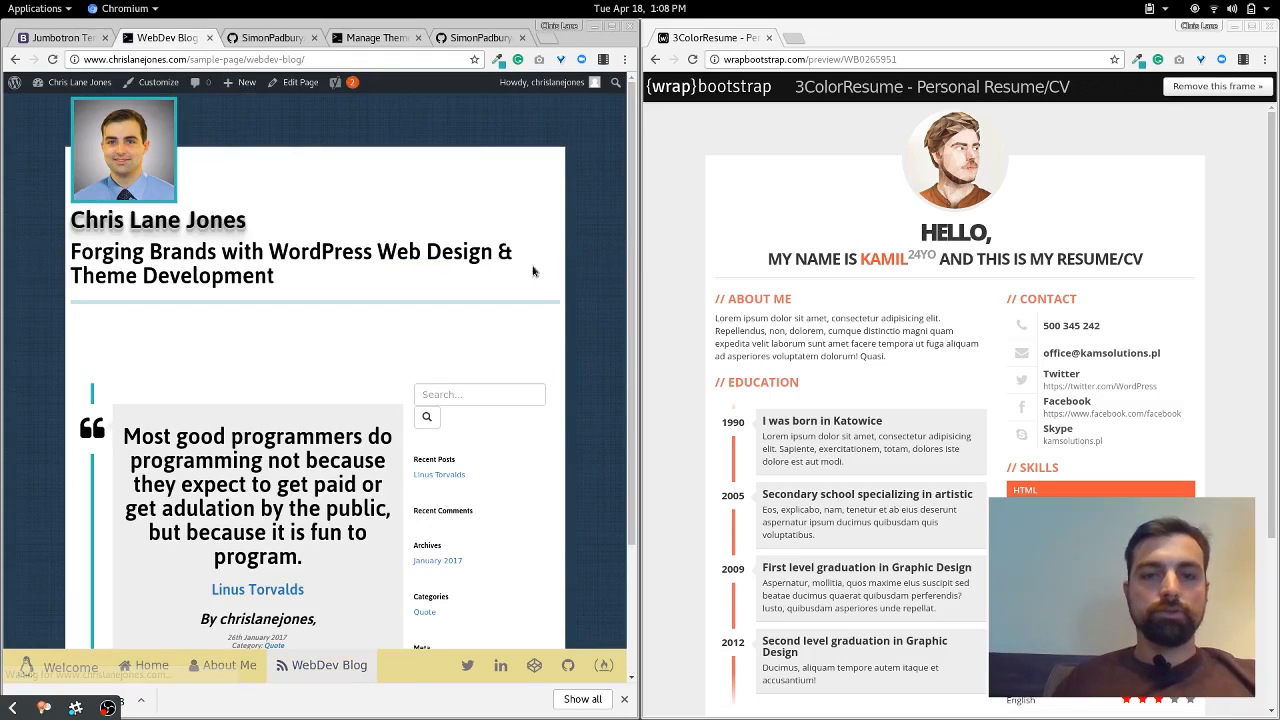
{"action": "scroll", "scroll_direction": "down", "scroll_amount": 3}
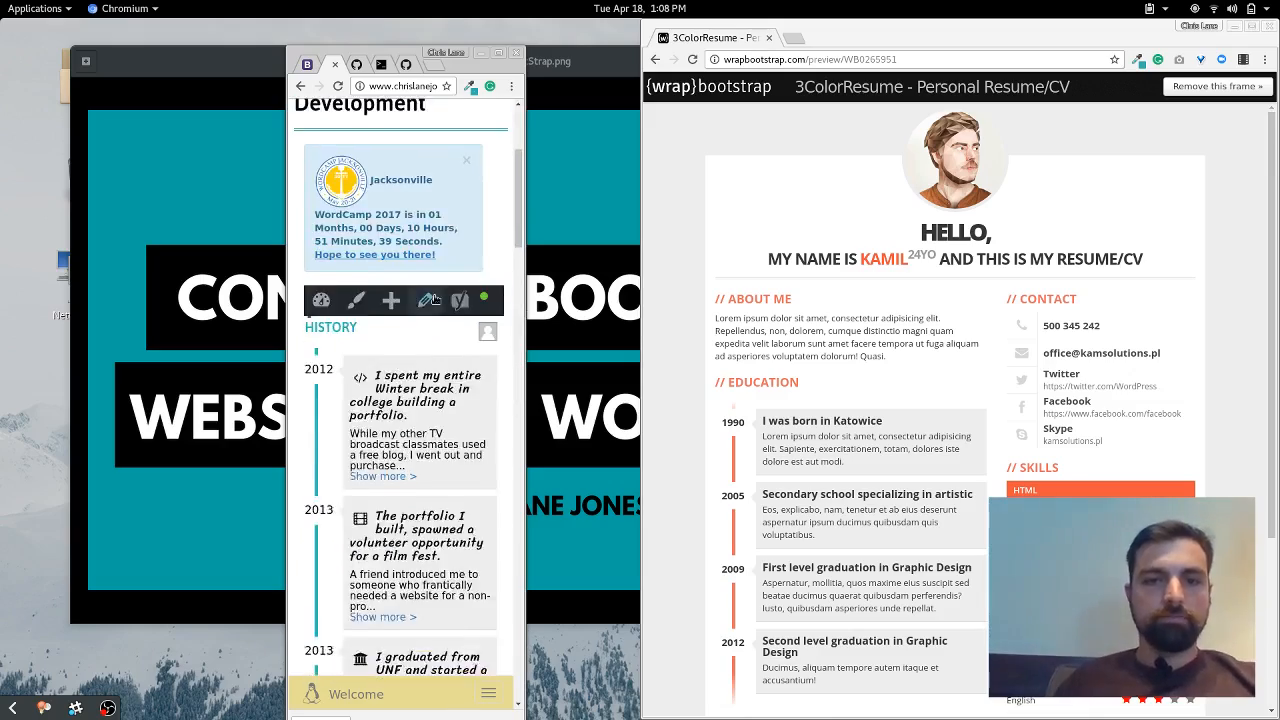
Scroll the homepage at phone-like width, then switch to the bst GitHub repository tab.
{"action": "scroll", "scroll_direction": "down", "scroll_amount": 3}
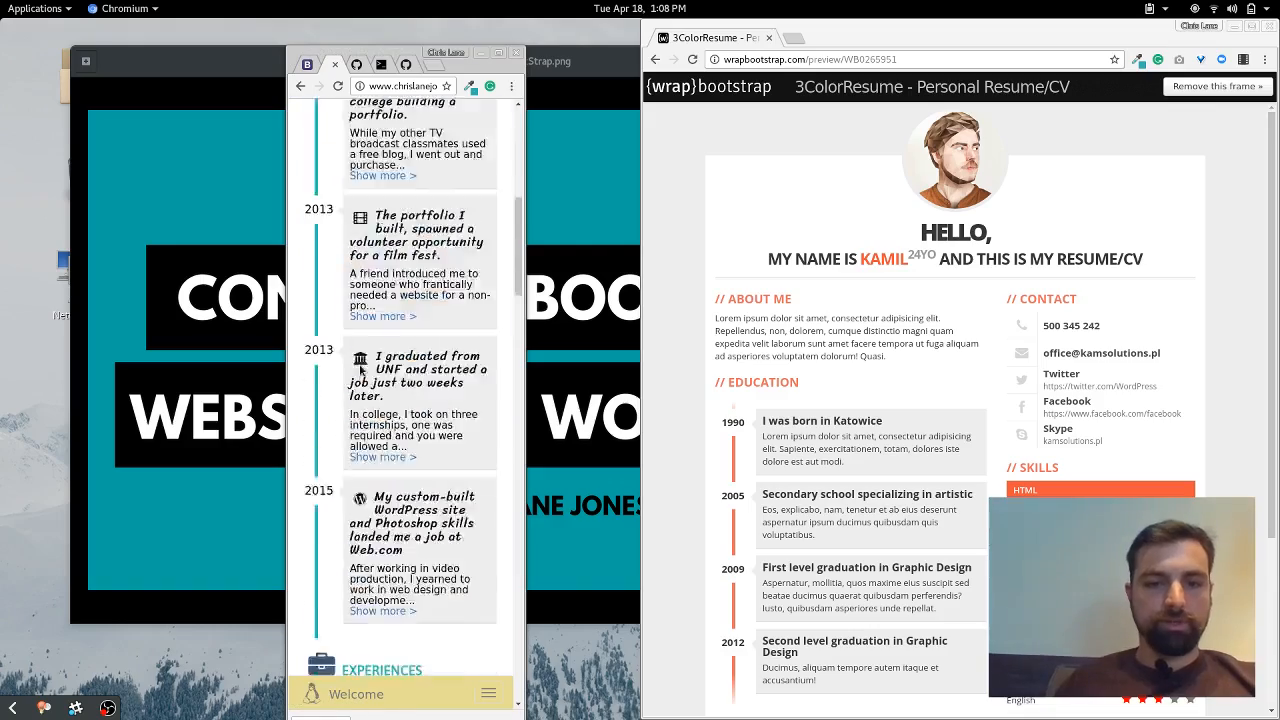
{"action": "scroll", "scroll_direction": "down", "scroll_amount": 3}
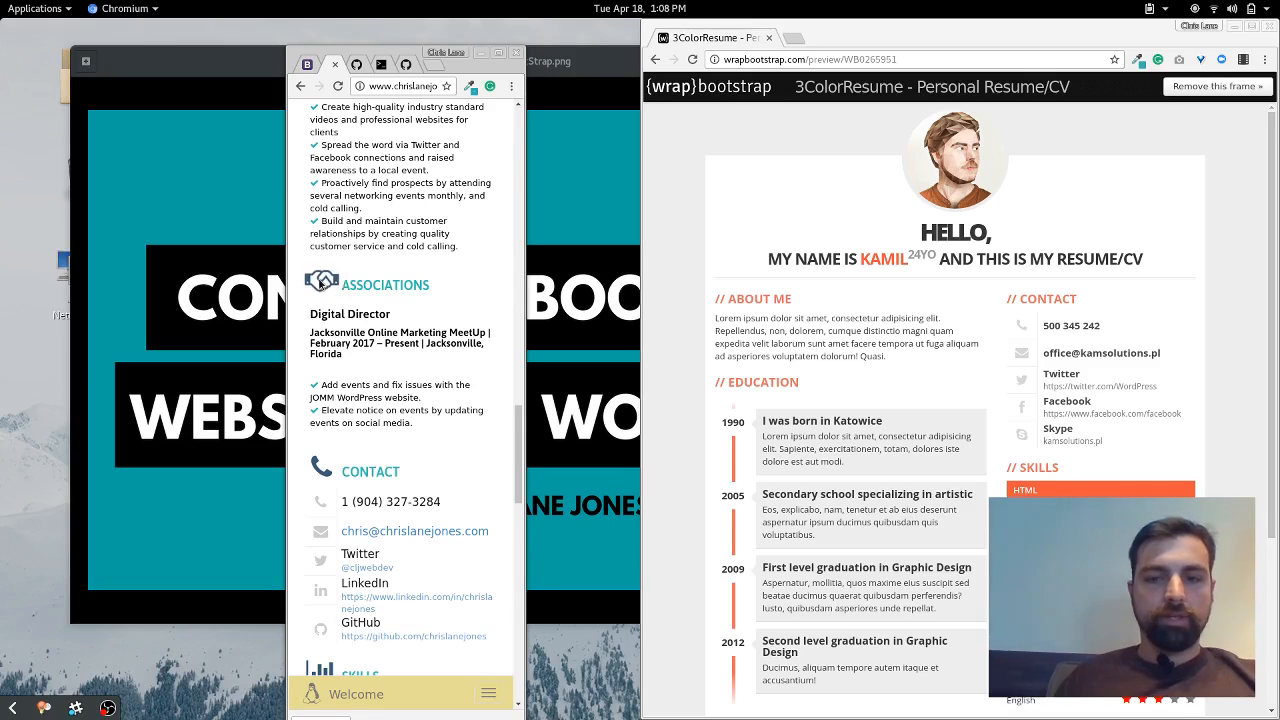
{"action": "scroll", "scroll_direction": "down", "scroll_amount": 3}
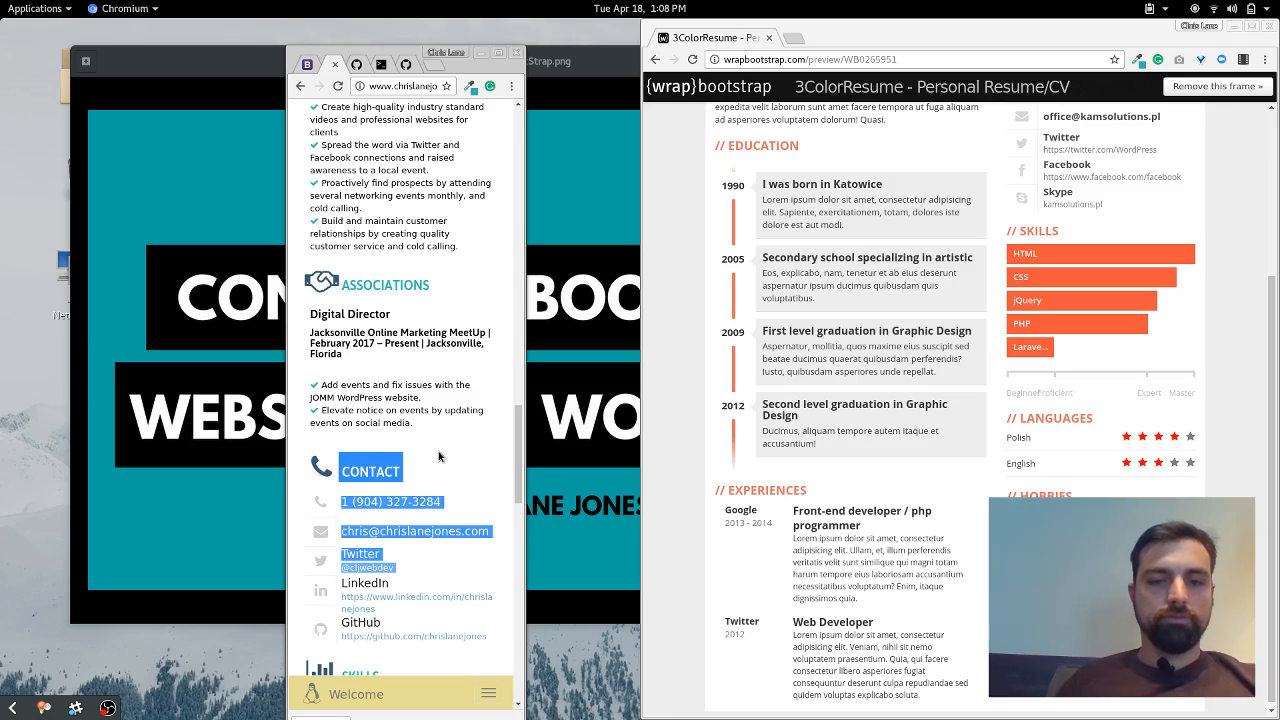
{"action": "scroll", "scroll_direction": "down", "scroll_amount": 3}
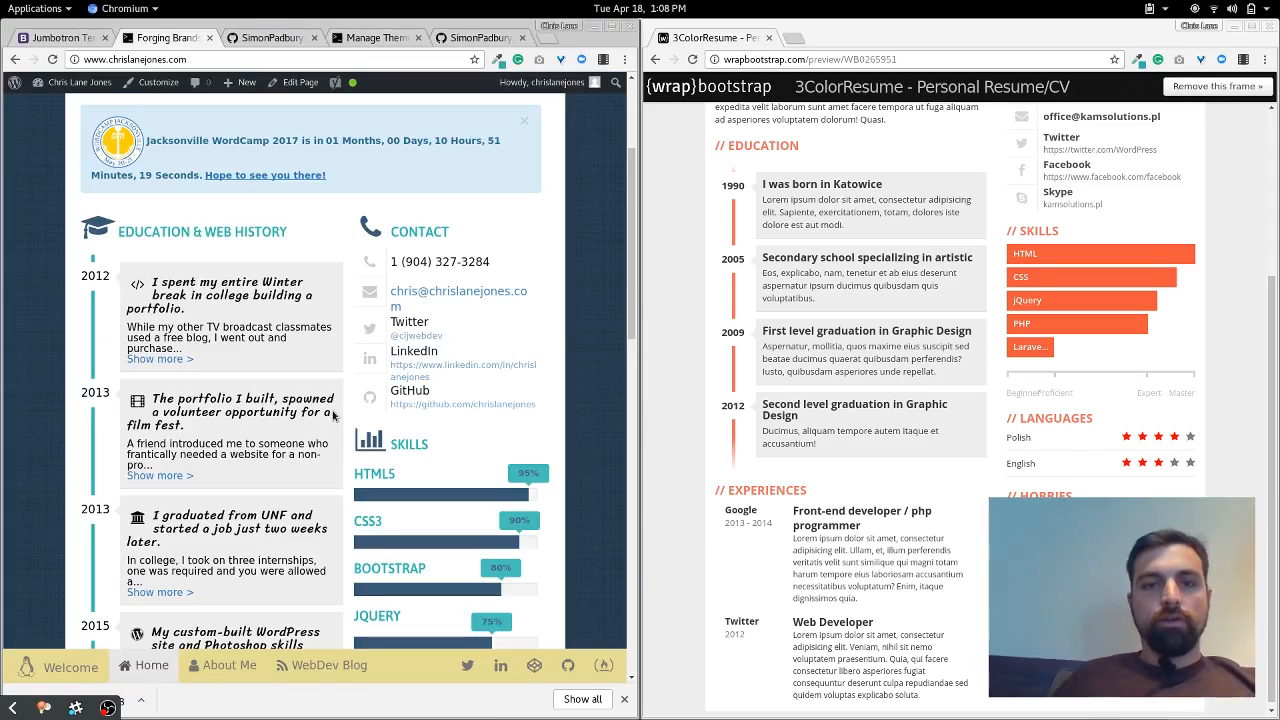
{"action": "mouse_move", "coordinate": [413, 150]}
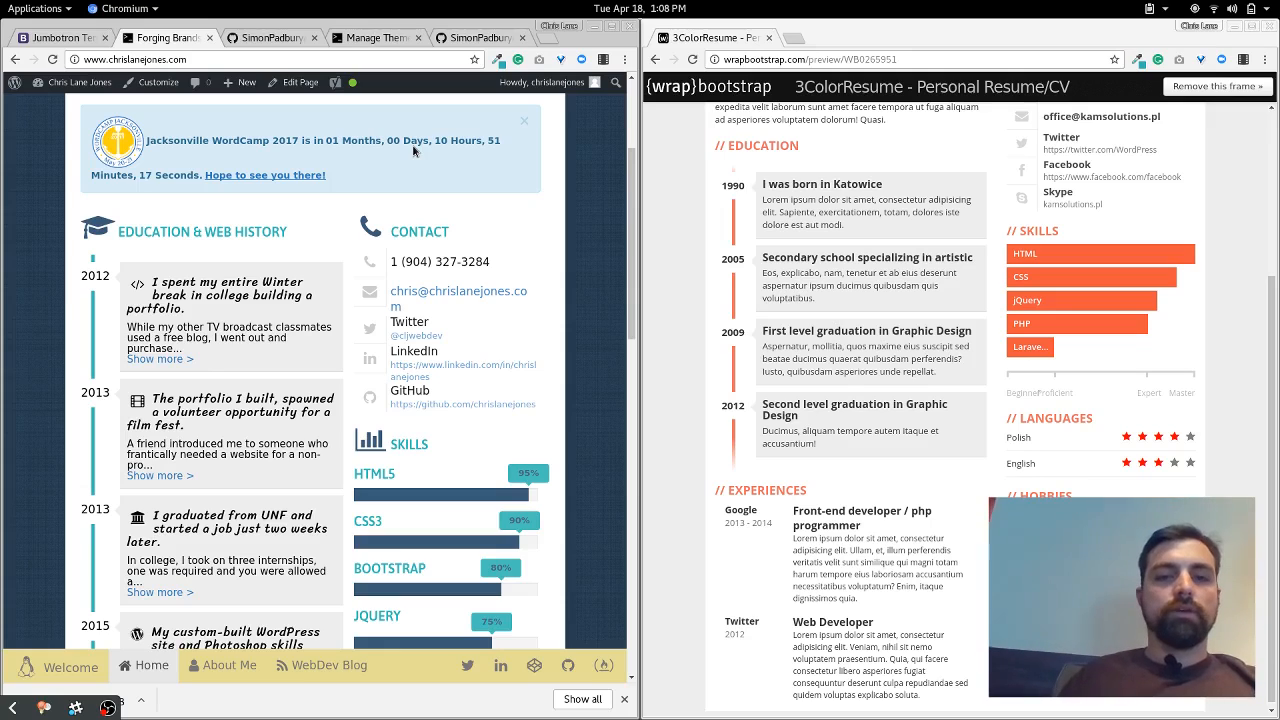
{"action": "left_click", "coordinate": [265, 37]}
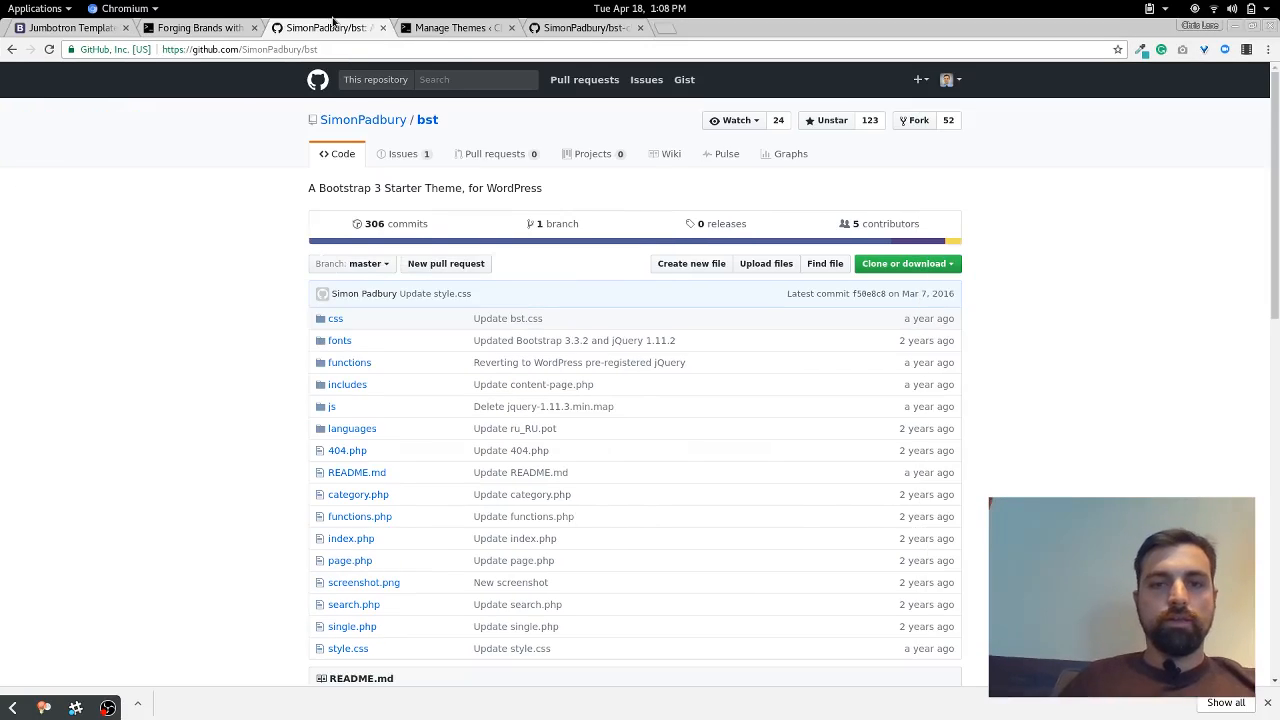
{"action": "mouse_move", "coordinate": [358, 132]}
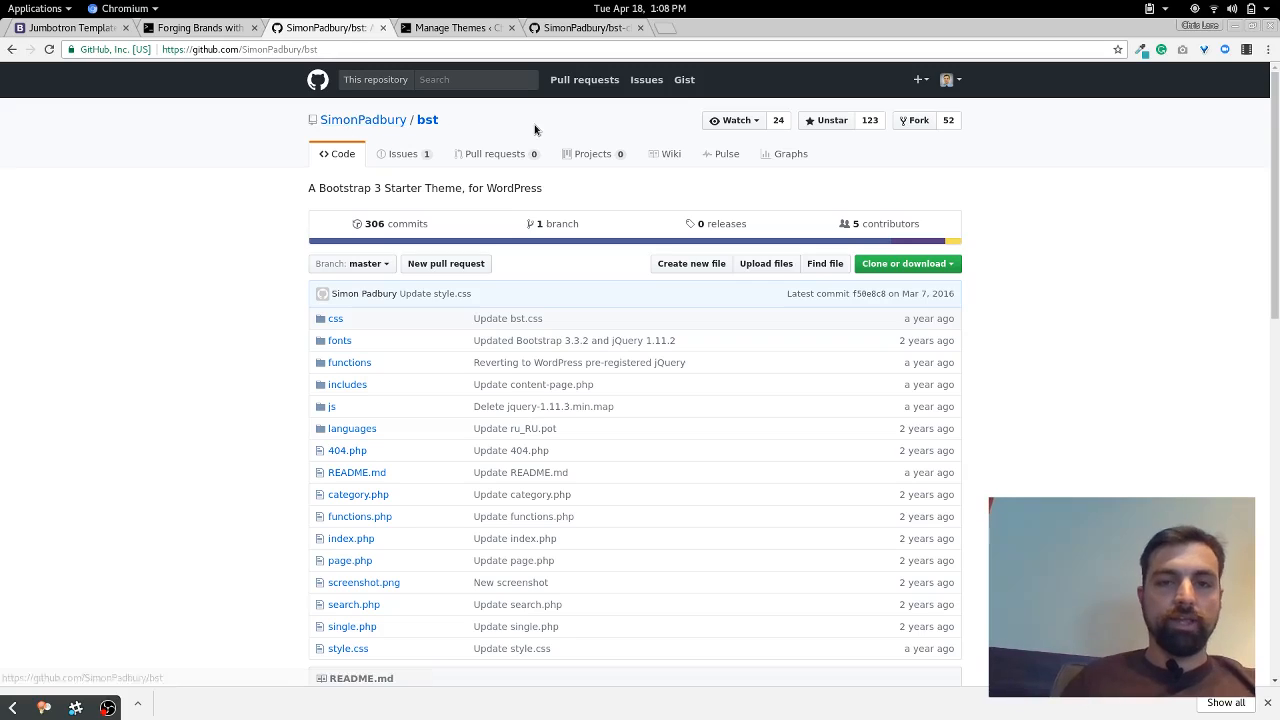
{"action": "mouse_move", "coordinate": [475, 173]}
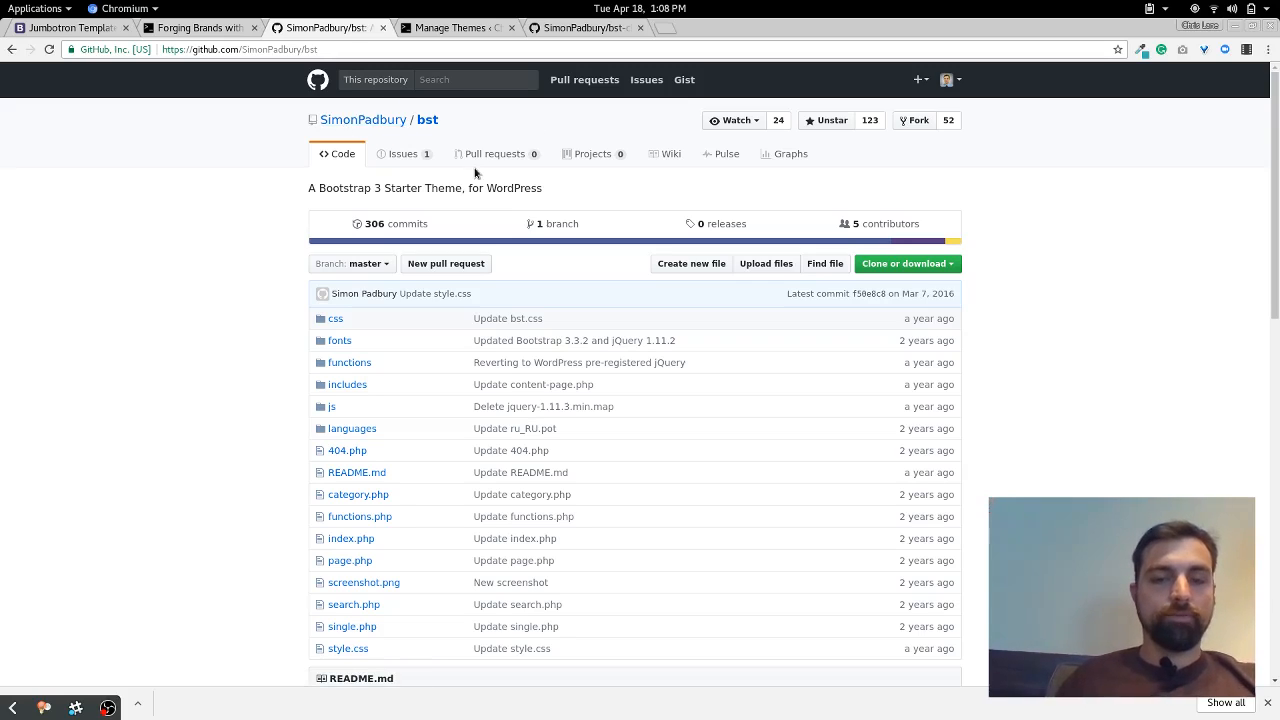
{"action": "mouse_move", "coordinate": [578, 131]}
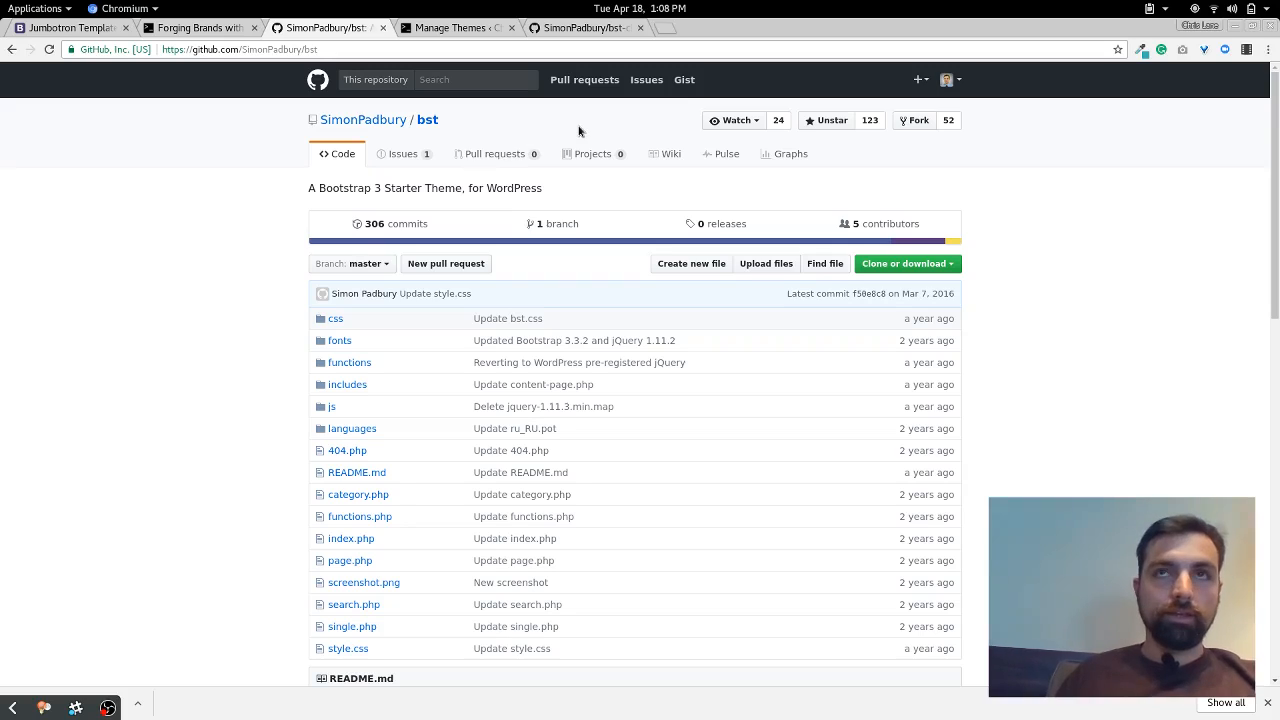
{"action": "mouse_move", "coordinate": [519, 316]}
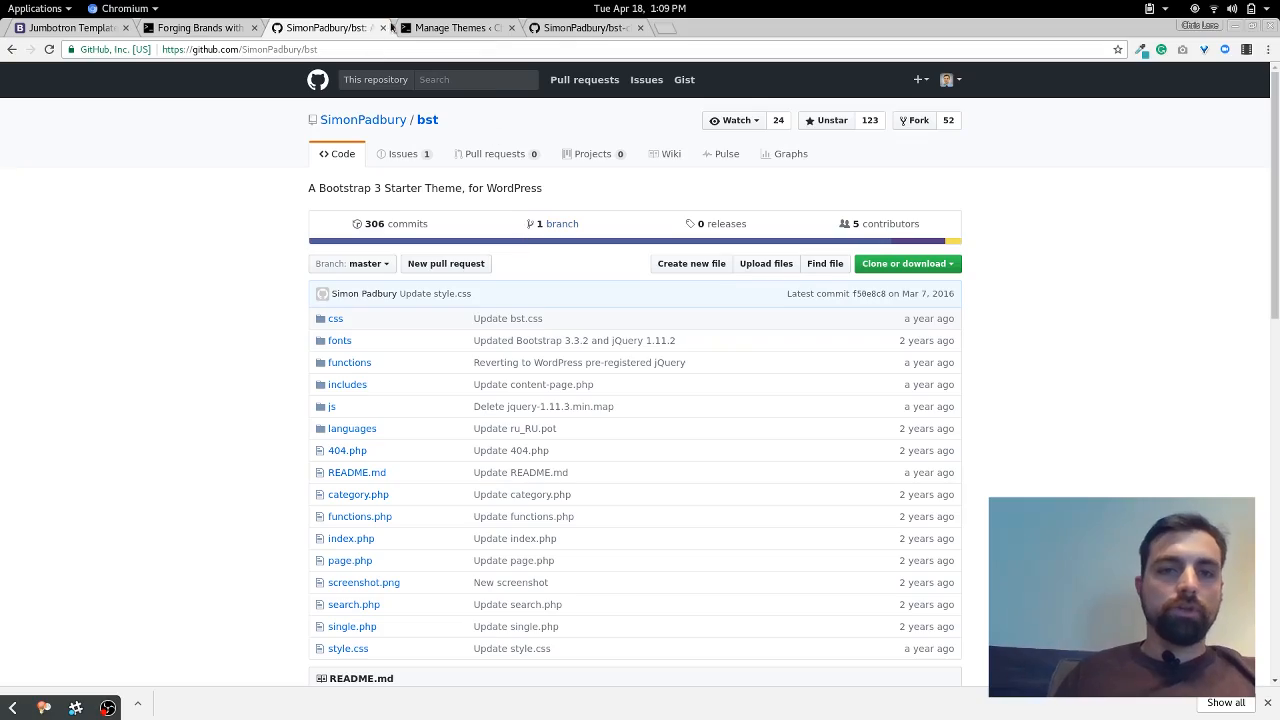
{"action": "scroll", "scroll_direction": "down", "scroll_amount": 3}
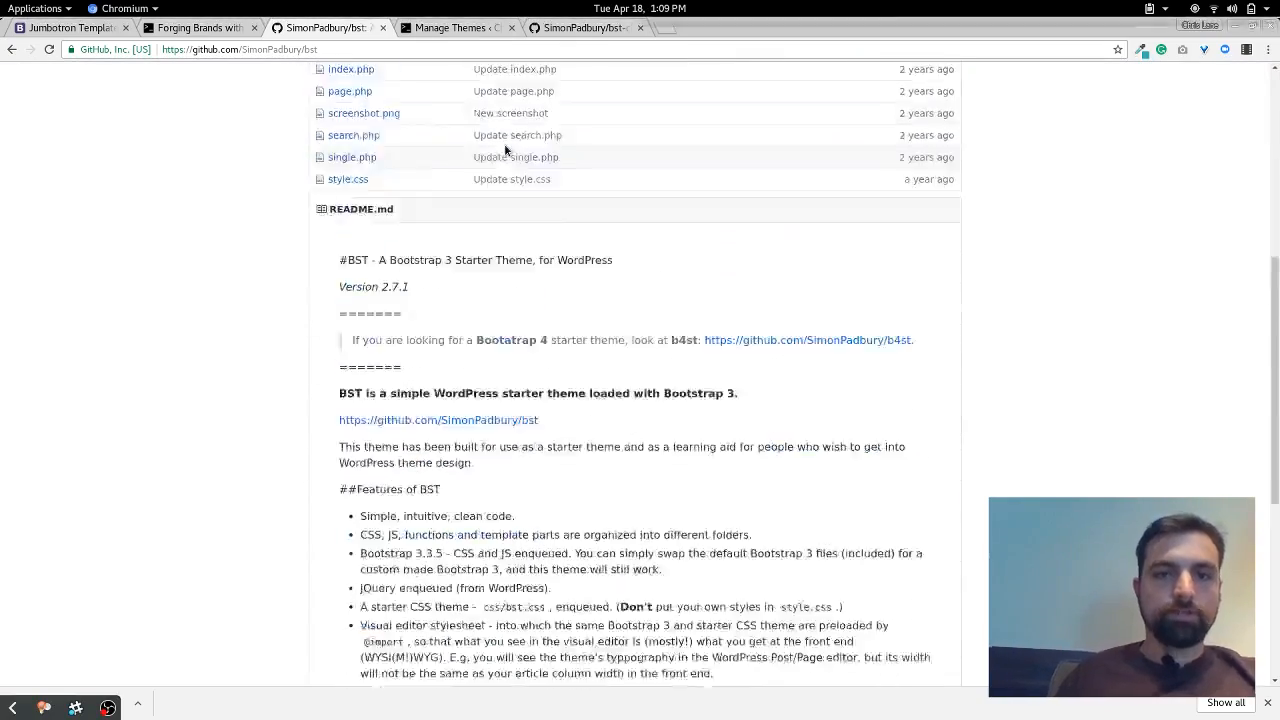
{"action": "scroll", "scroll_direction": "up", "scroll_amount": 3}
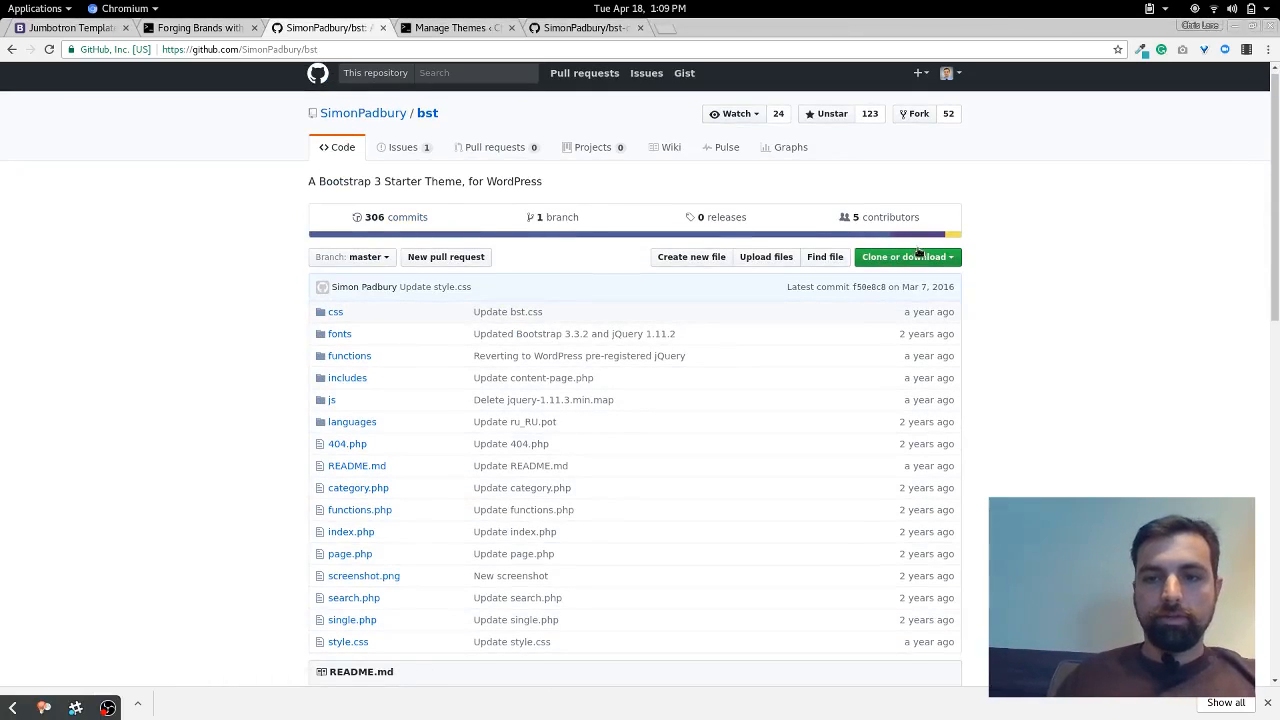
Confirm BST Child is the active theme, view the bst-child repo, and return.
{"action": "left_click", "coordinate": [450, 27]}
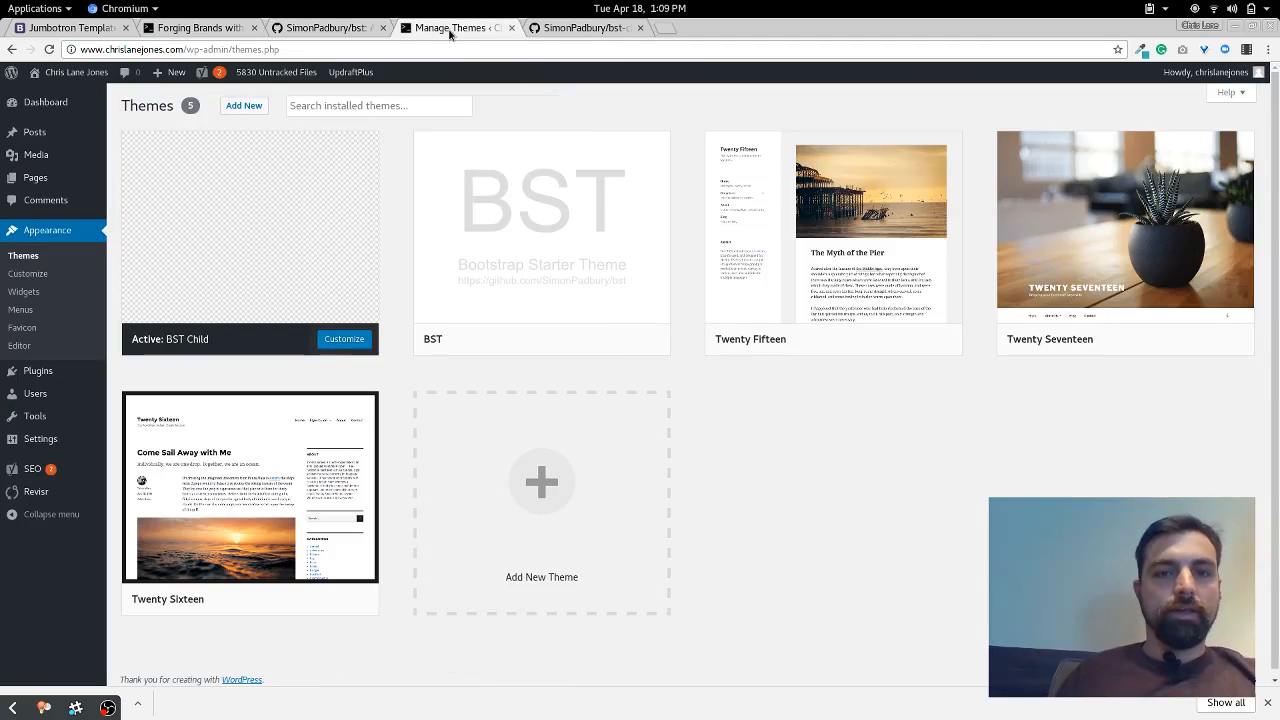
{"action": "mouse_move", "coordinate": [363, 146]}
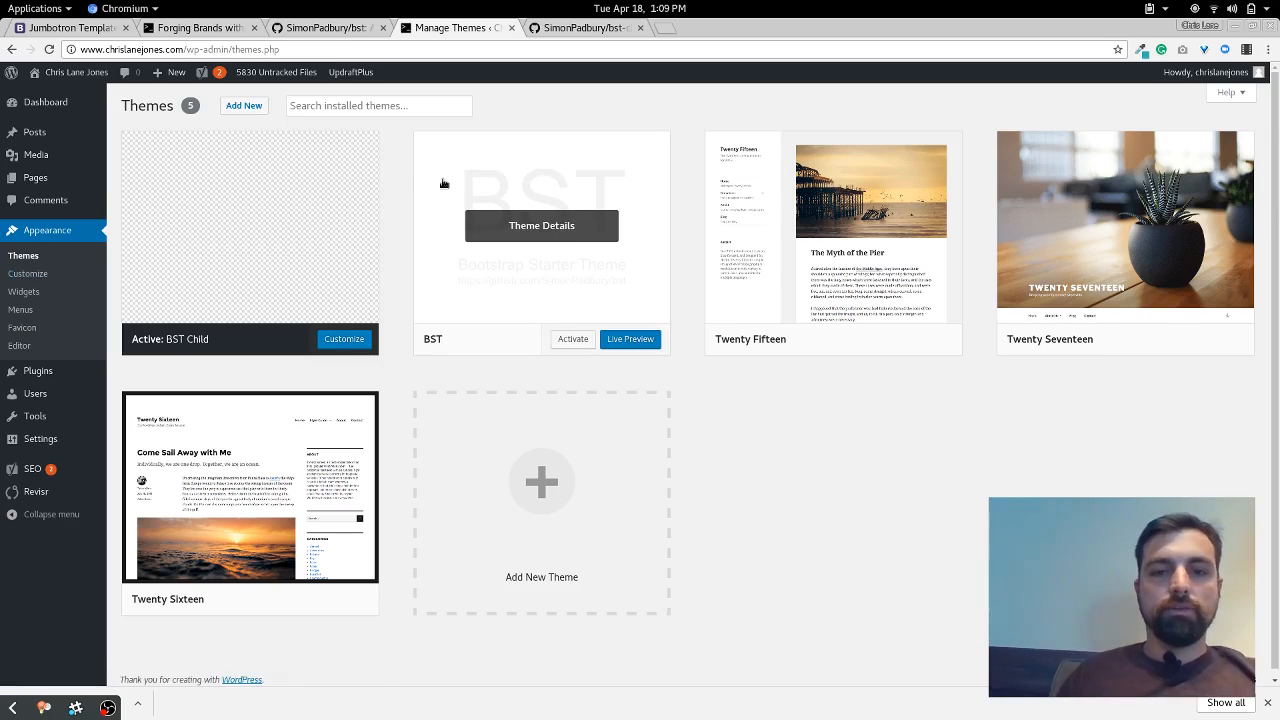
{"action": "mouse_move", "coordinate": [477, 242]}
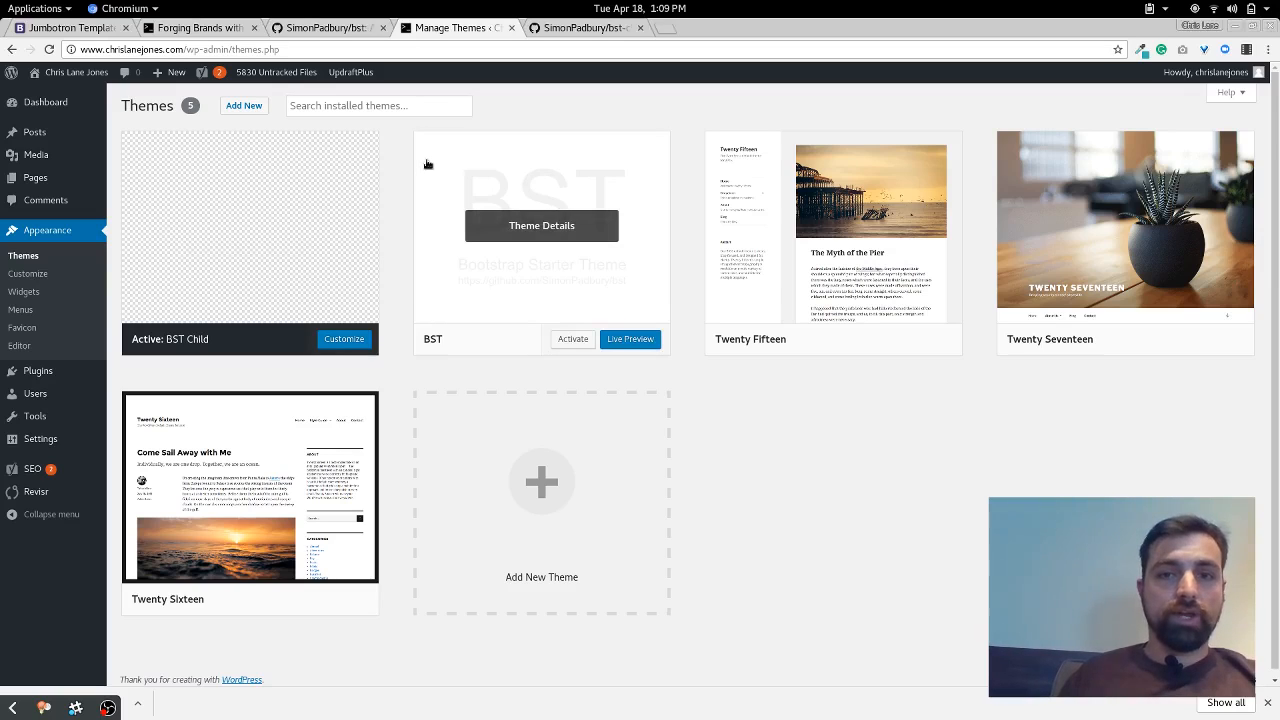
{"action": "mouse_move", "coordinate": [279, 188]}
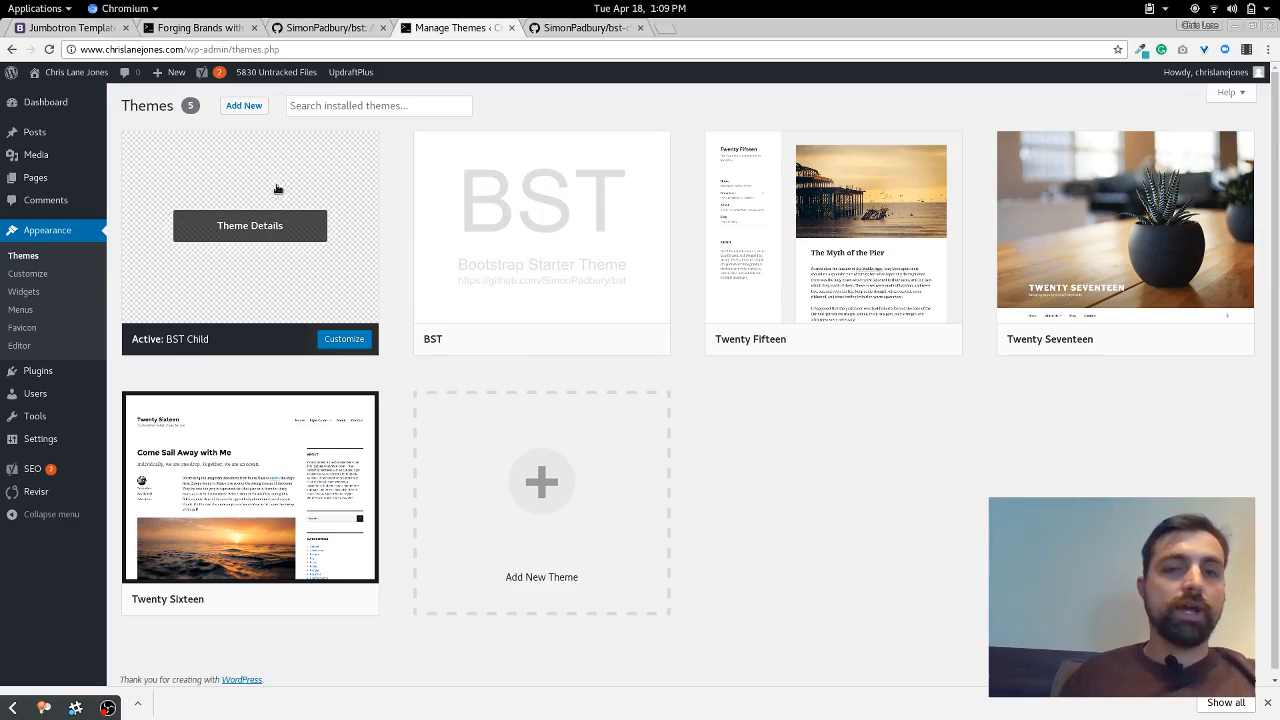
{"action": "left_click", "coordinate": [585, 27]}
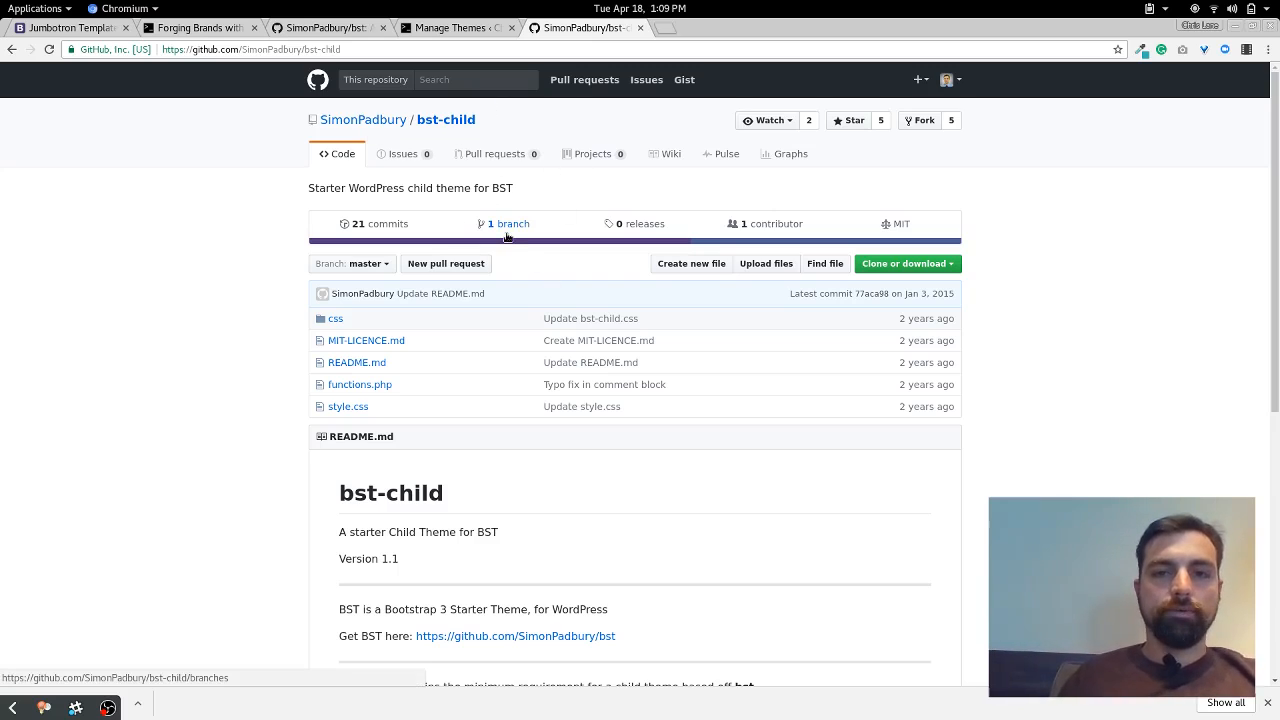
{"action": "mouse_move", "coordinate": [510, 324]}
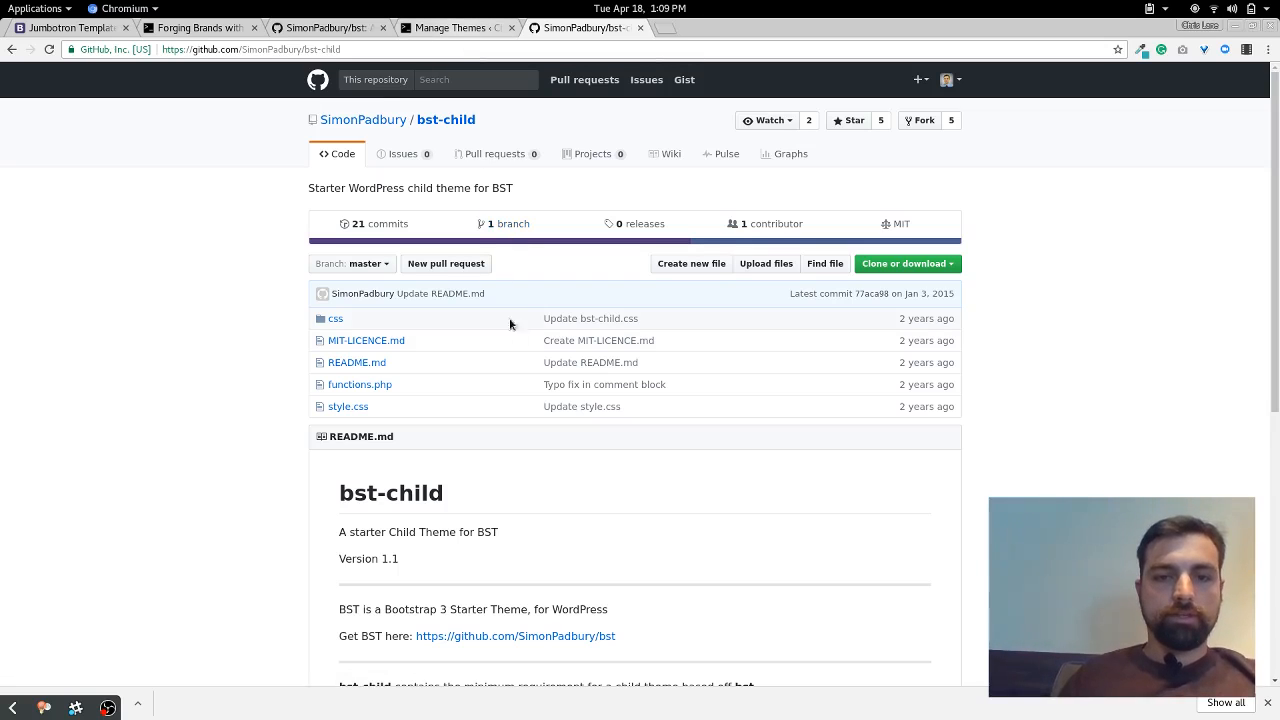
{"action": "left_click", "coordinate": [455, 27]}
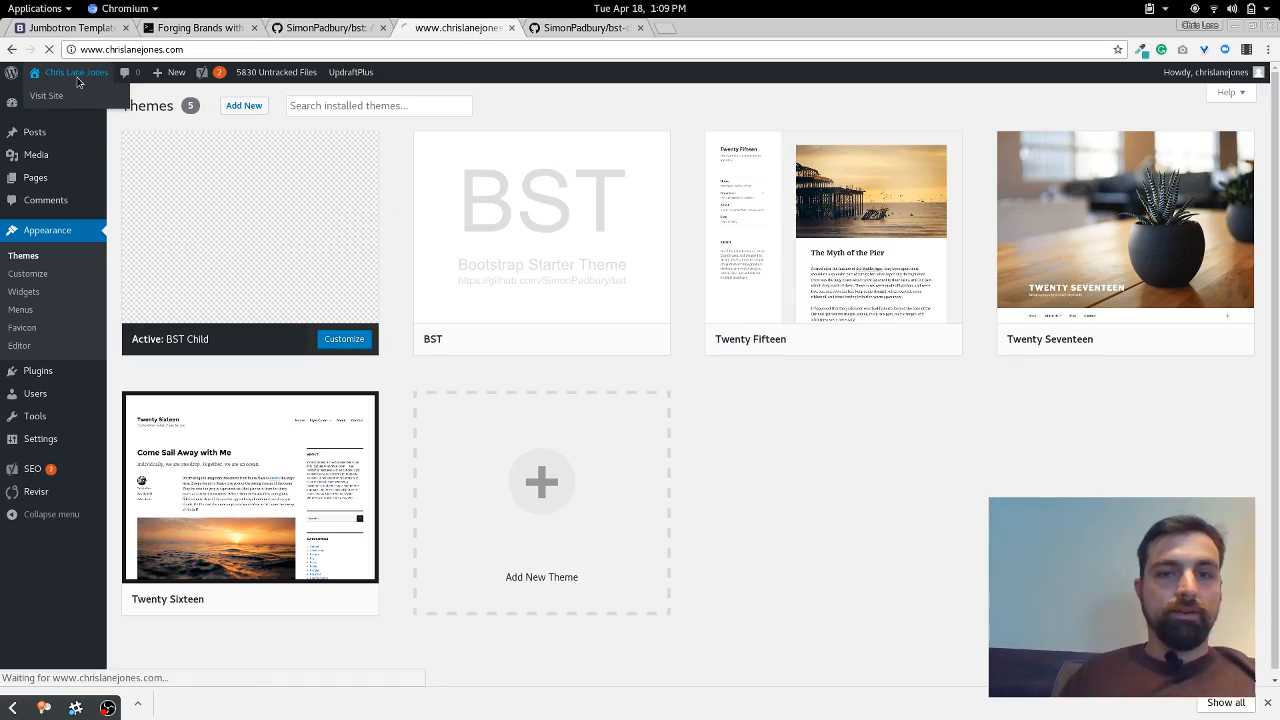
Load the live chrislanejones.com front page, then switch to the Bootstrap Jumbotron example.
{"action": "left_click", "coordinate": [46, 95]}
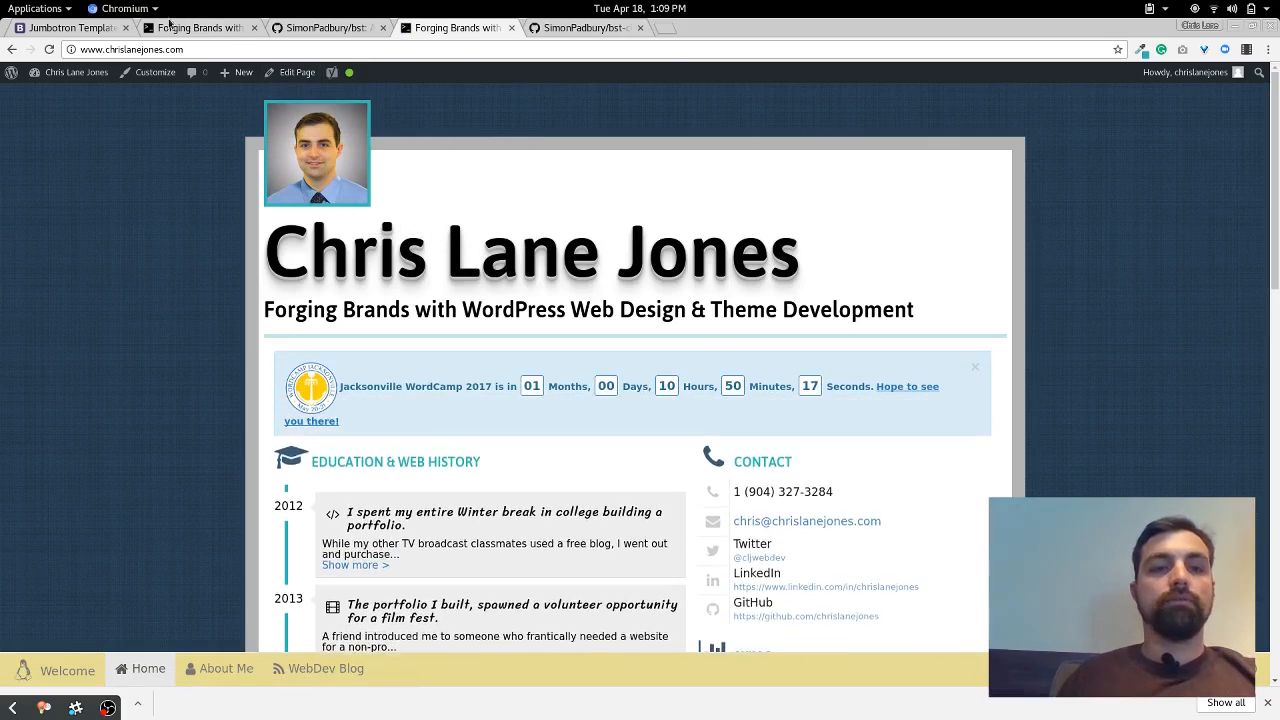
{"action": "left_click", "coordinate": [65, 27]}
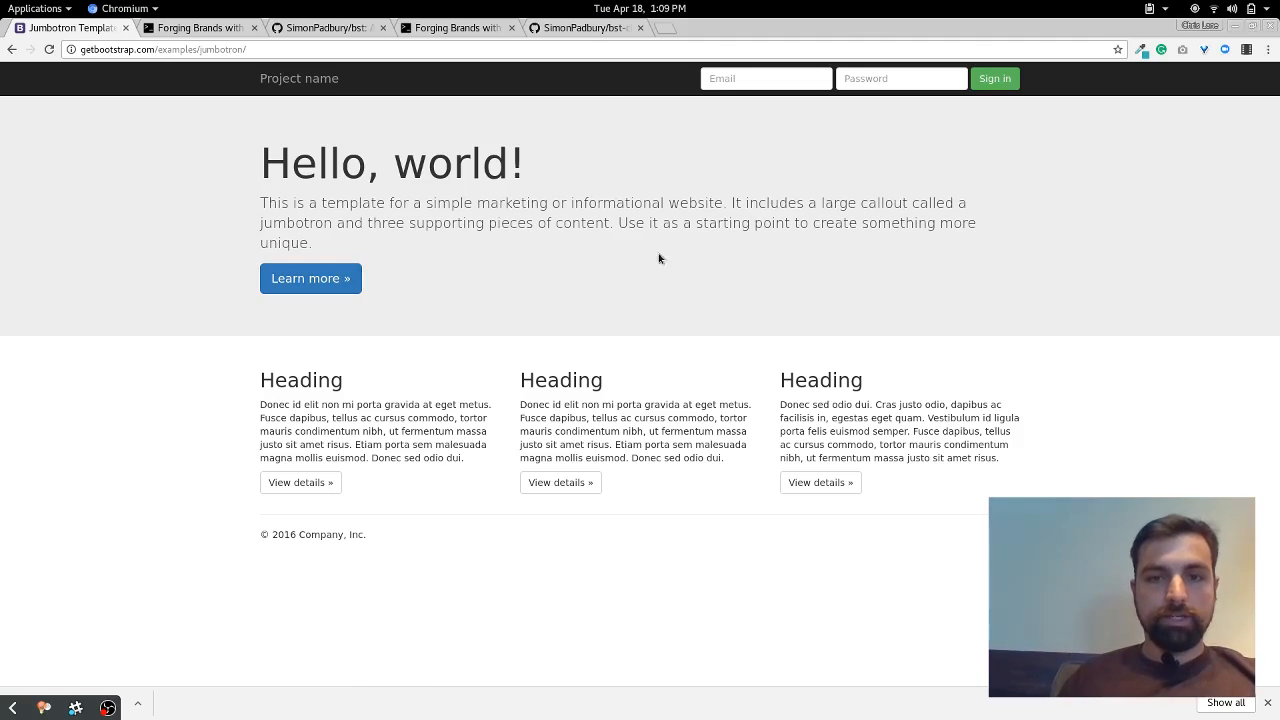
{"action": "mouse_move", "coordinate": [646, 148]}
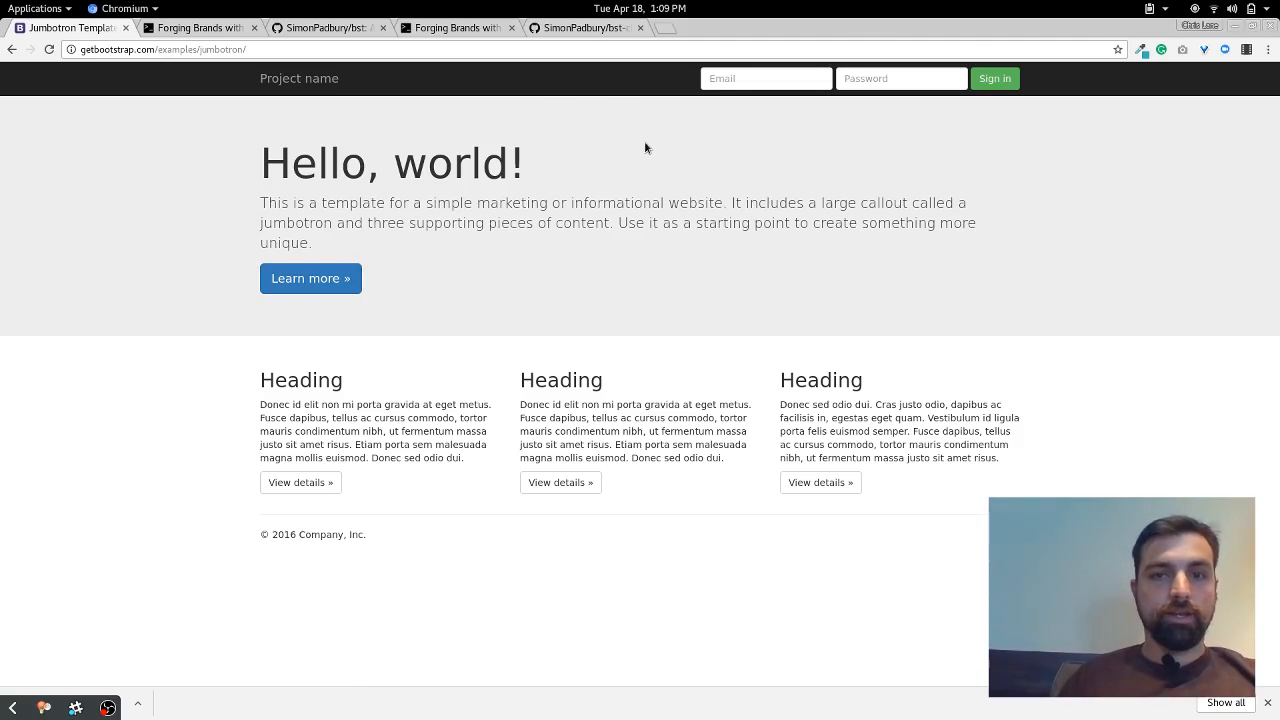
{"action": "mouse_move", "coordinate": [585, 166]}
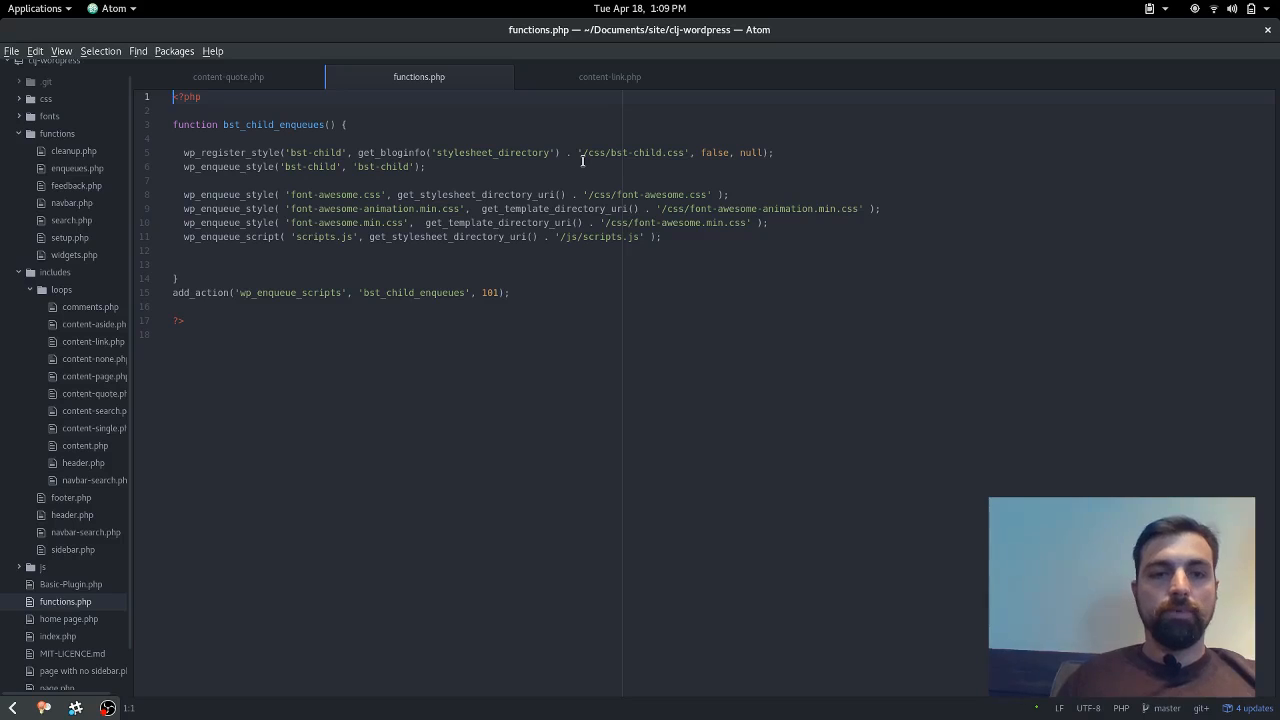
Open index.php, then home page.php, and scroll through its clock alert and Experiences markup.
{"action": "scroll", "scroll_direction": "down", "scroll_amount": 3}
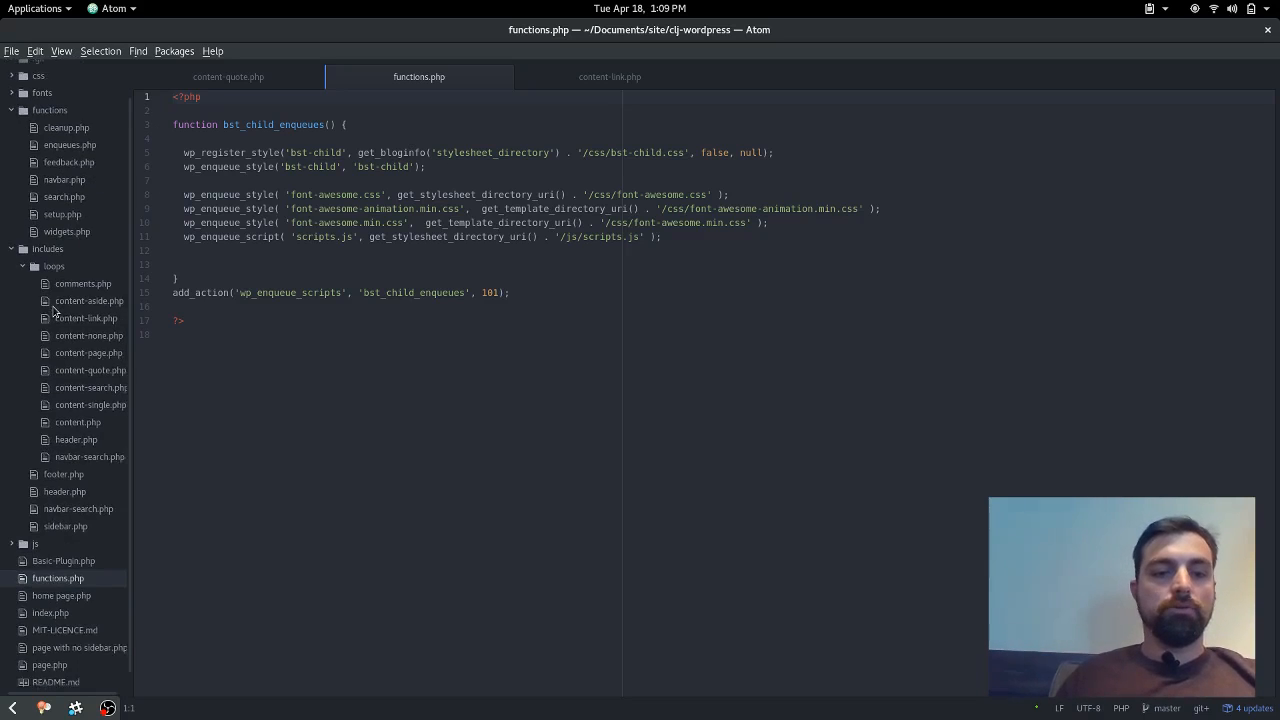
{"action": "scroll", "scroll_direction": "down", "scroll_amount": 3}
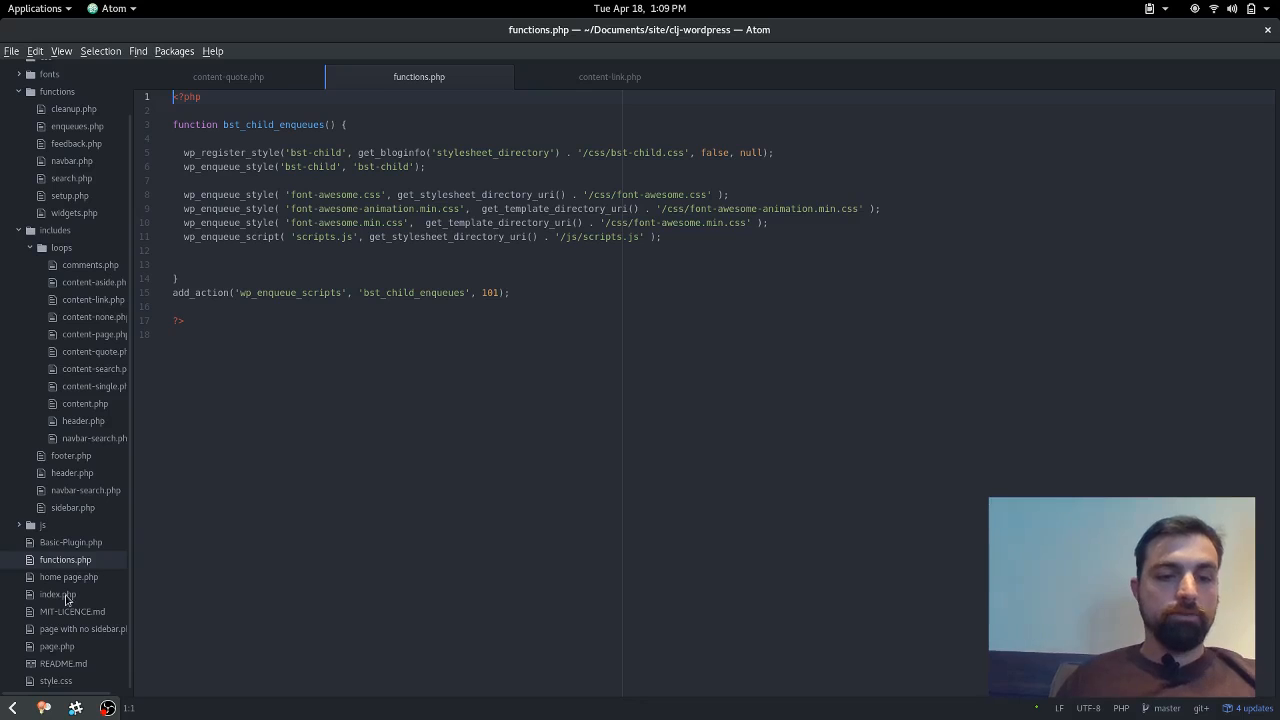
{"action": "left_click", "coordinate": [57, 594]}
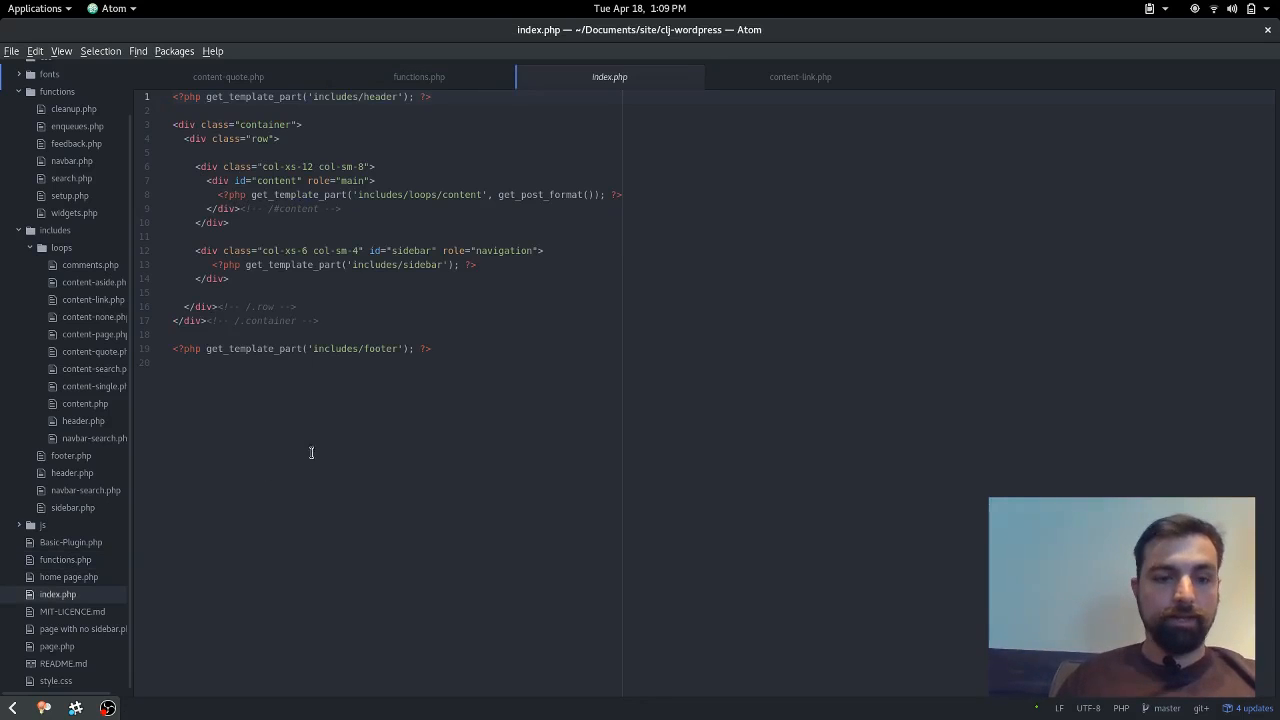
{"action": "left_click", "coordinate": [68, 576]}
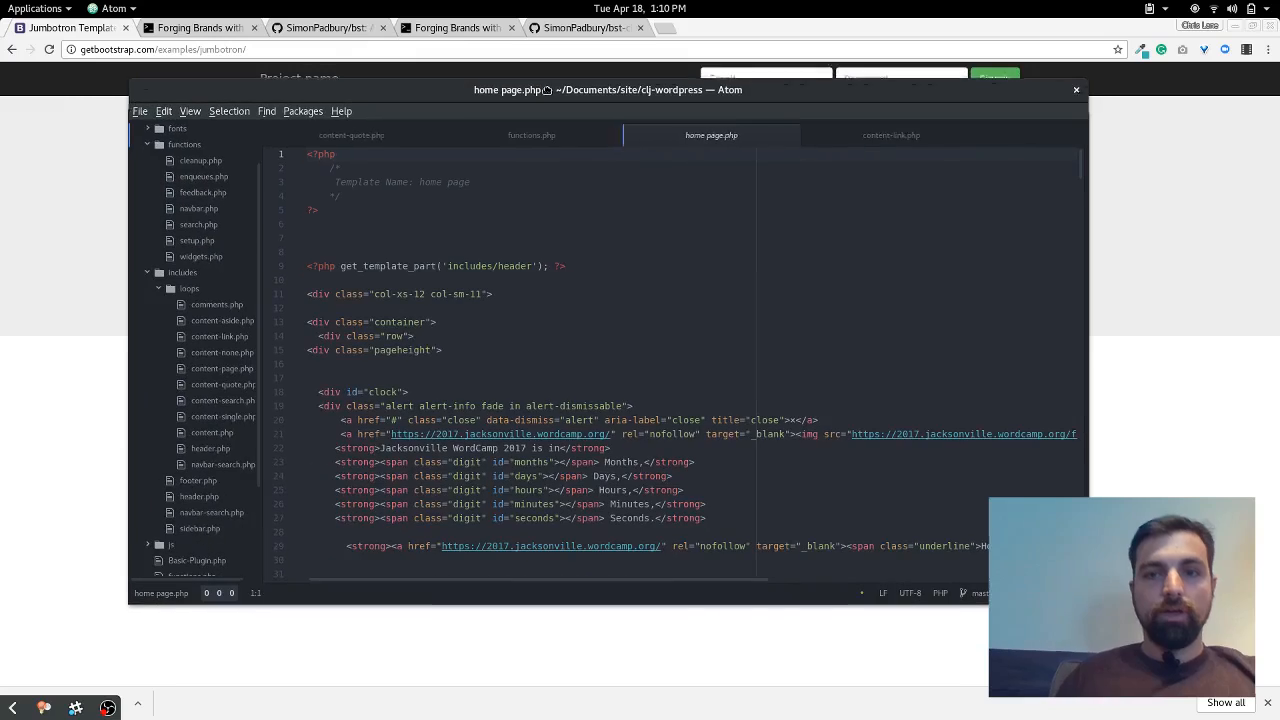
{"action": "scroll", "scroll_direction": "down", "scroll_amount": 3}
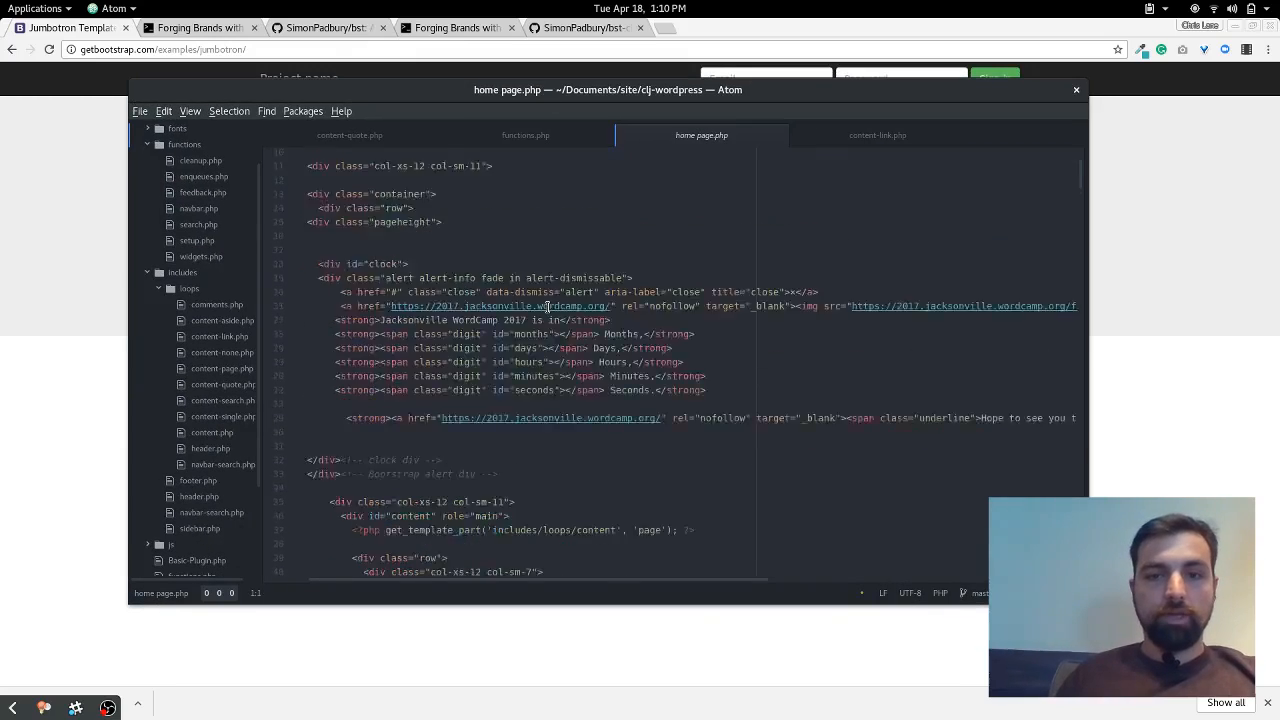
{"action": "scroll", "scroll_direction": "down", "scroll_amount": 3}
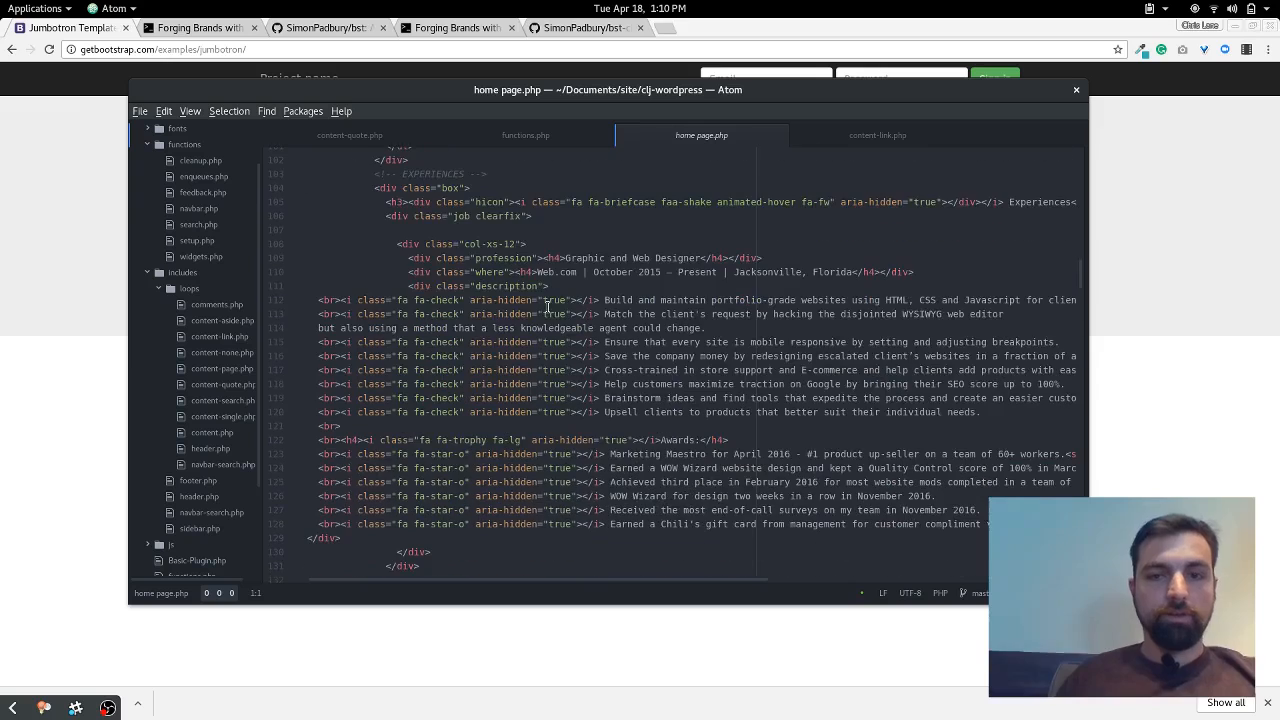
{"action": "scroll", "scroll_direction": "down", "scroll_amount": 3}
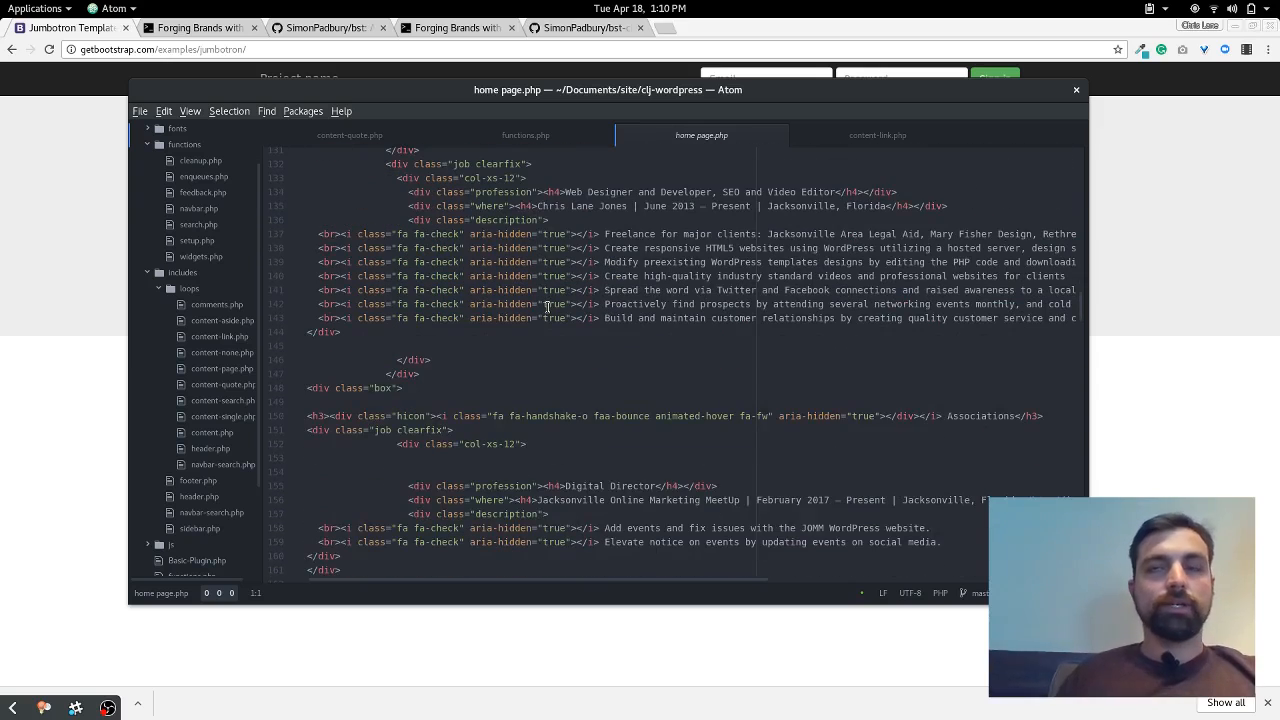